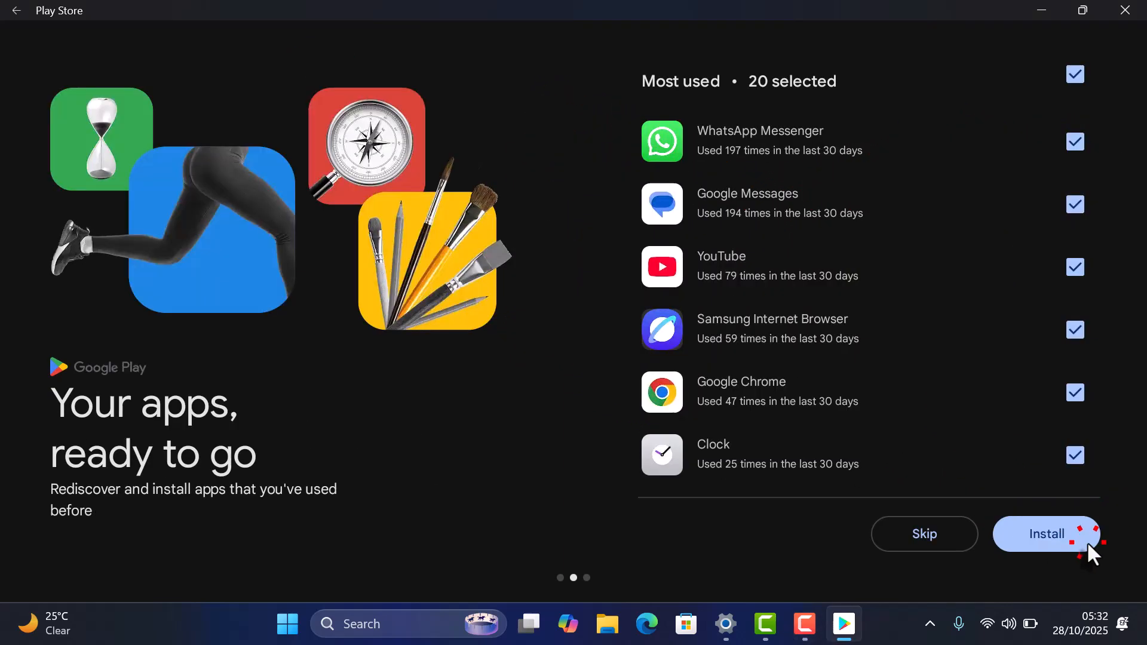
Restore the previously used apps, dismiss the offers-notification prompt and begin searching 'hill clim'
left_click(1047, 534)
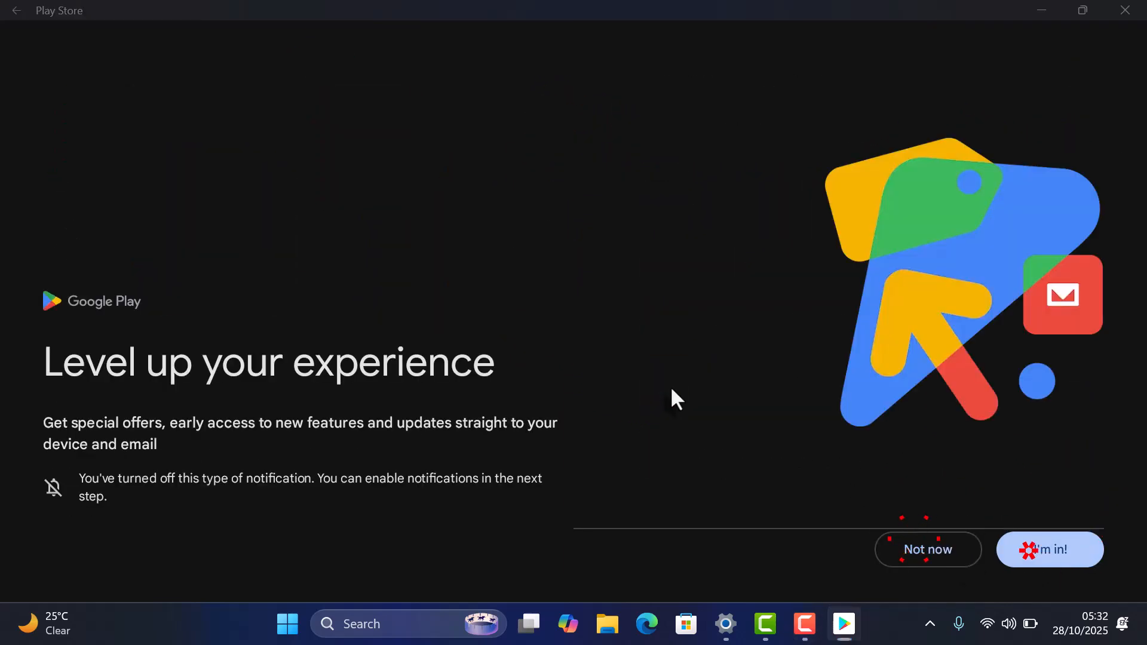
left_click(927, 549)
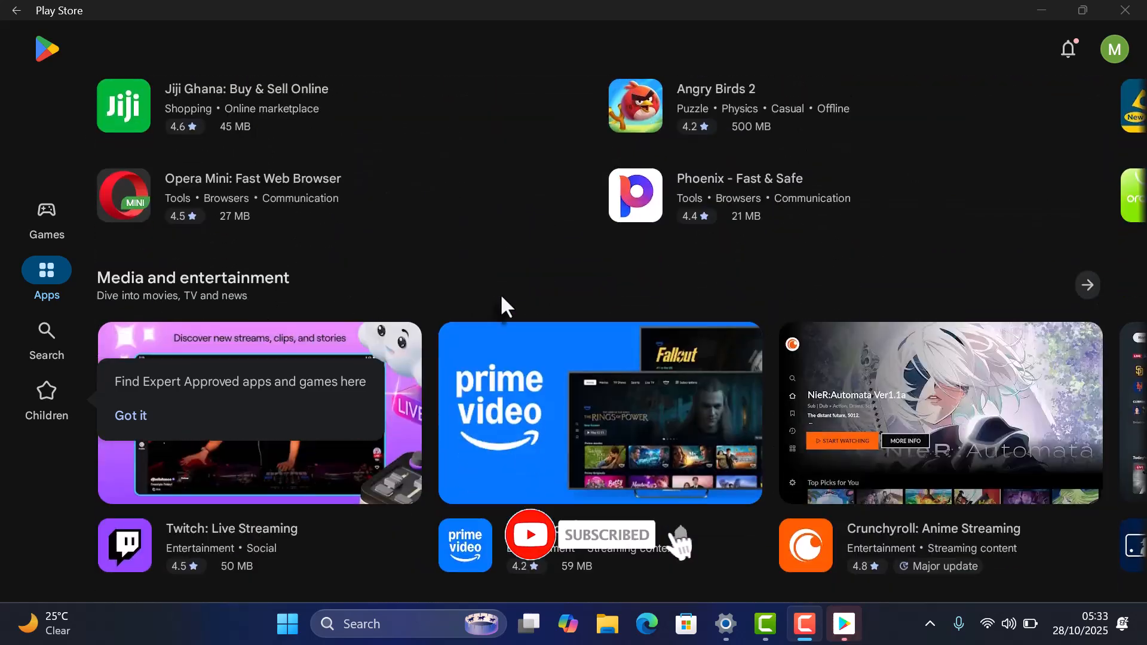
type("hill clim")
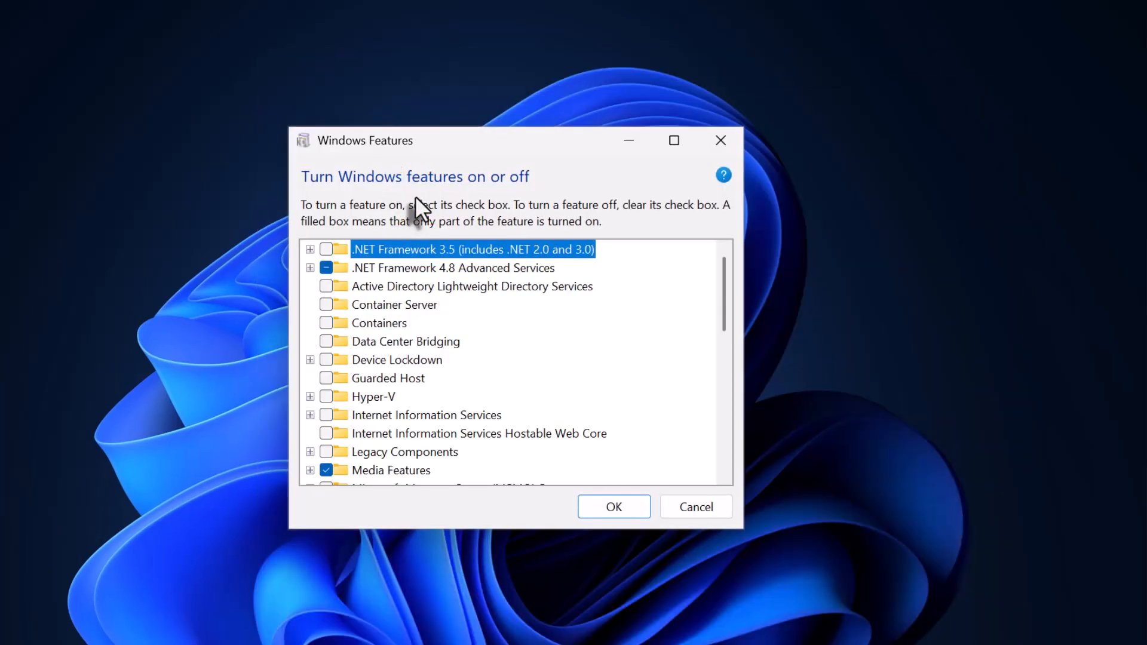
Tick the Virtual Machine Platform checkbox in the Windows Features list
scroll("down", 3)
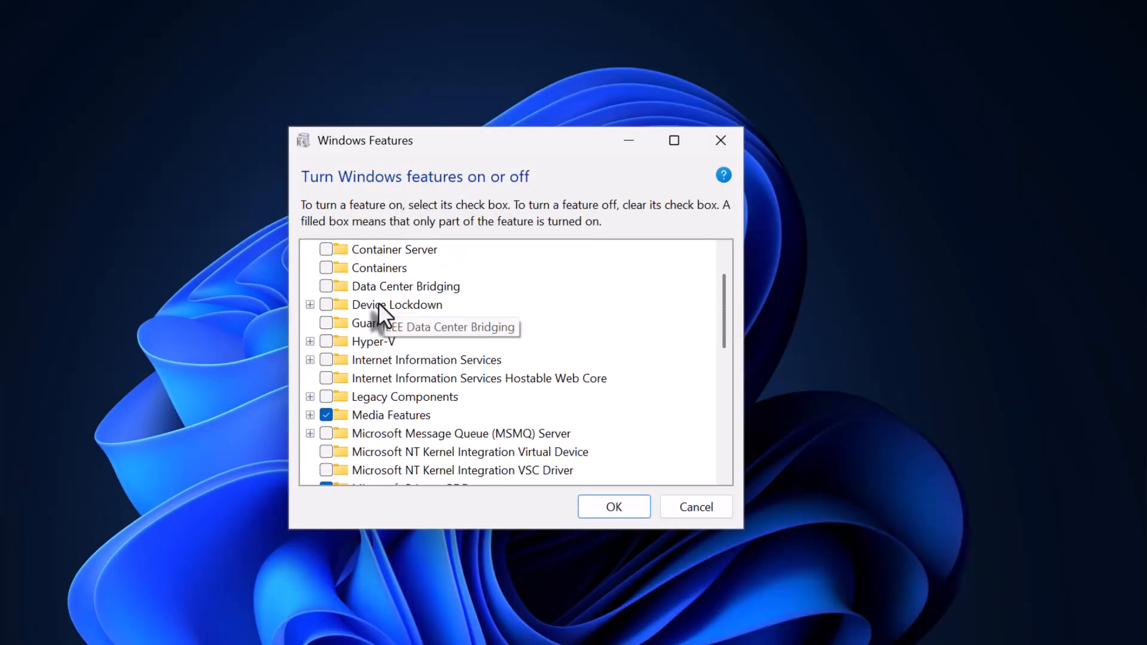
scroll("down", 3)
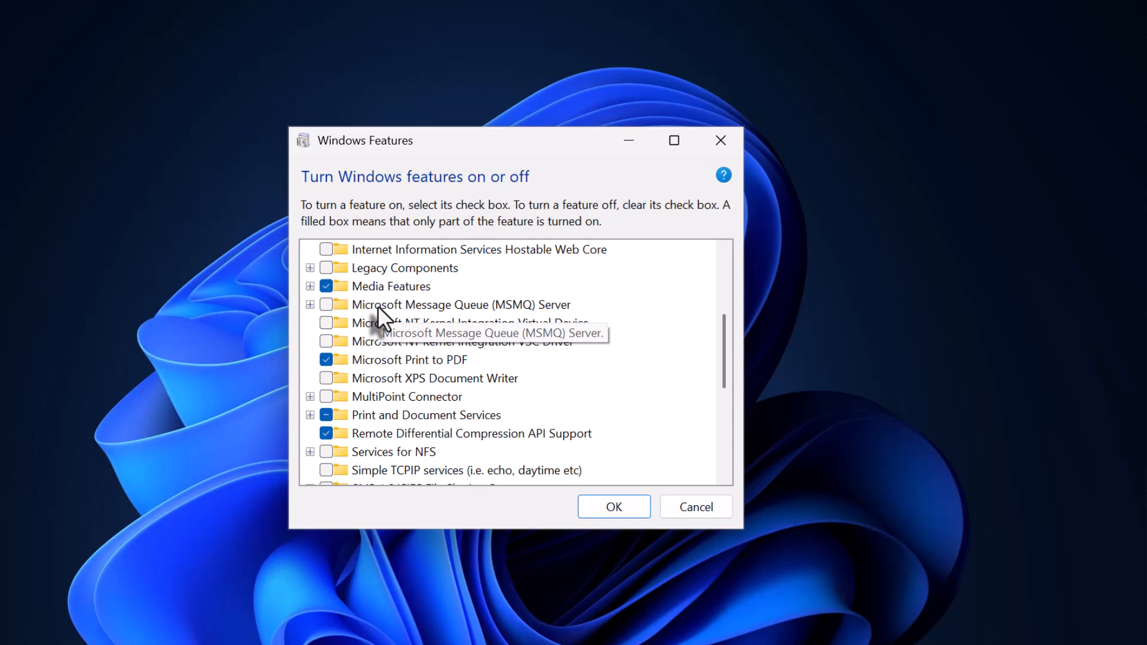
scroll("down", 3)
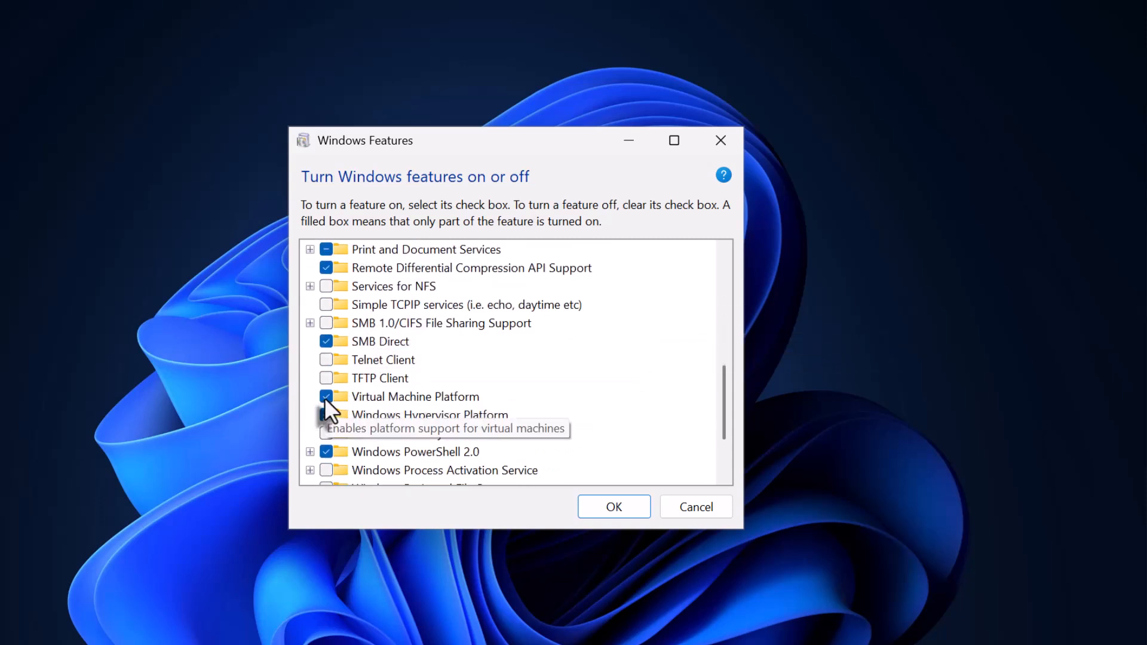
left_click(415, 397)
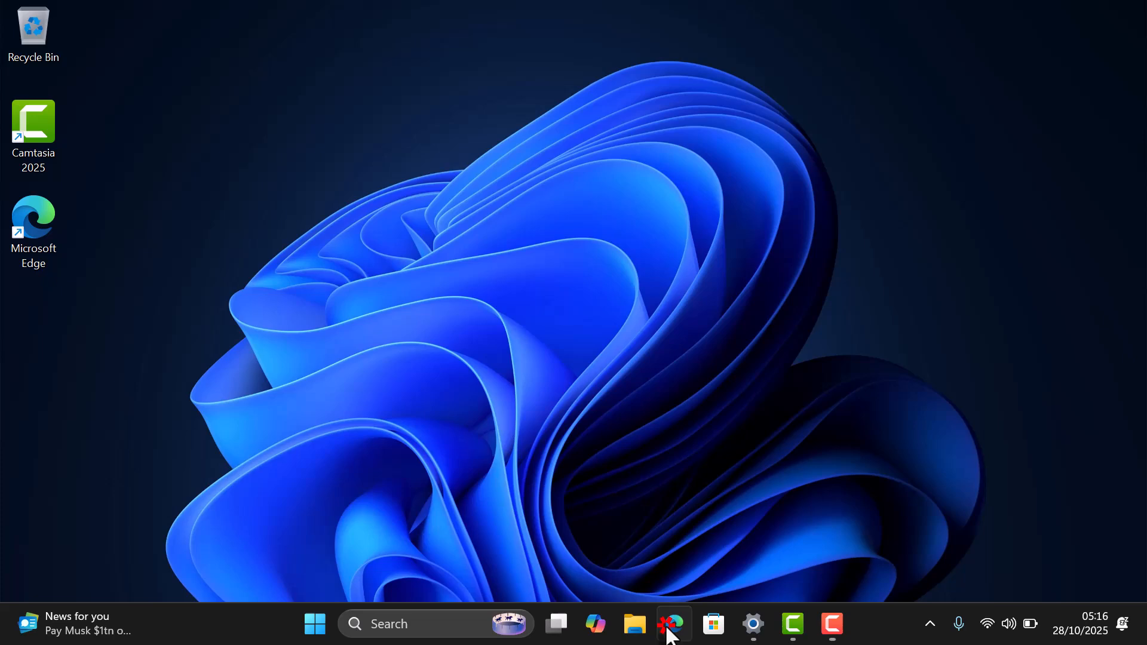
Search 'WSA GITHUB' from the new tab and run the 'wsa github windows 11' suggestion
left_click(673, 623)
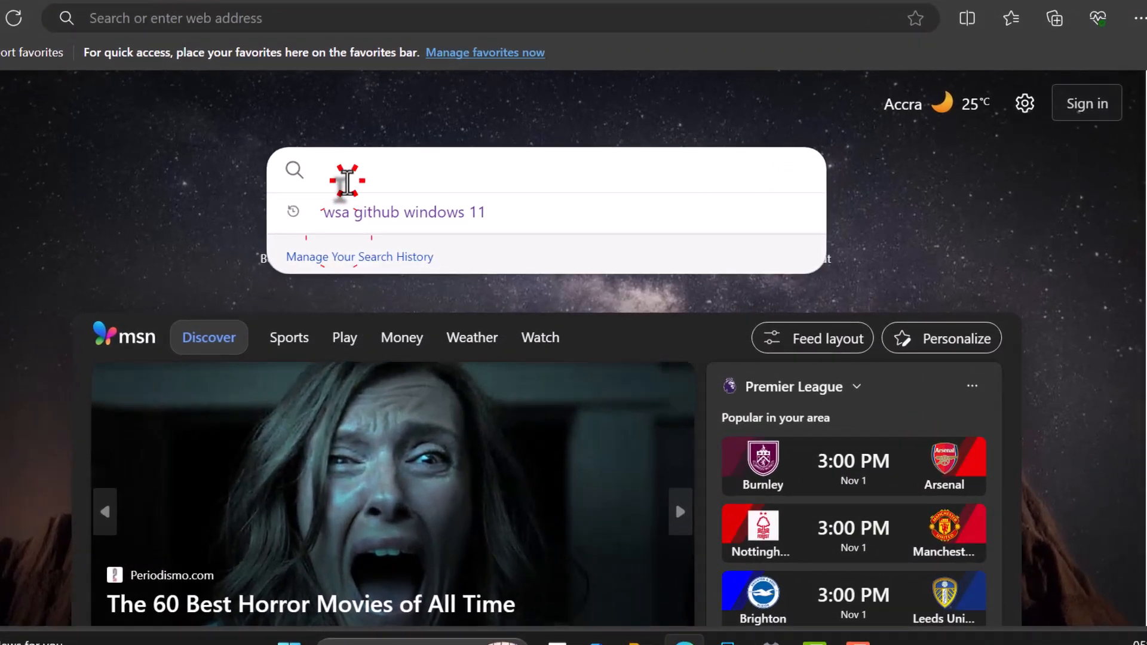
type("WSA GITHUB")
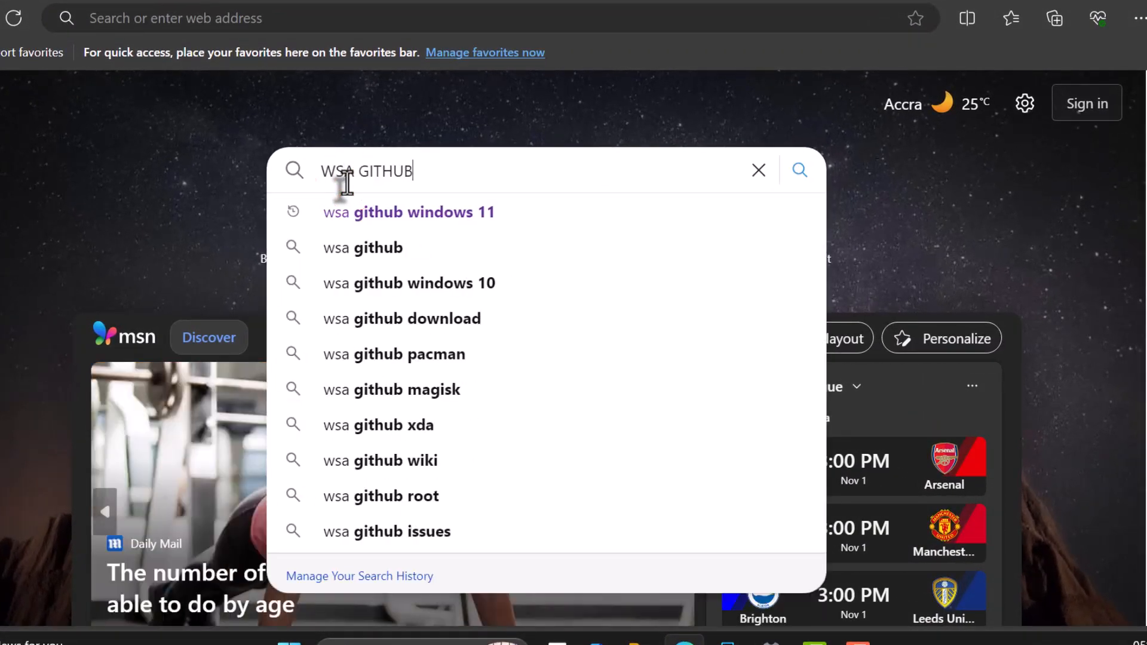
left_click(409, 212)
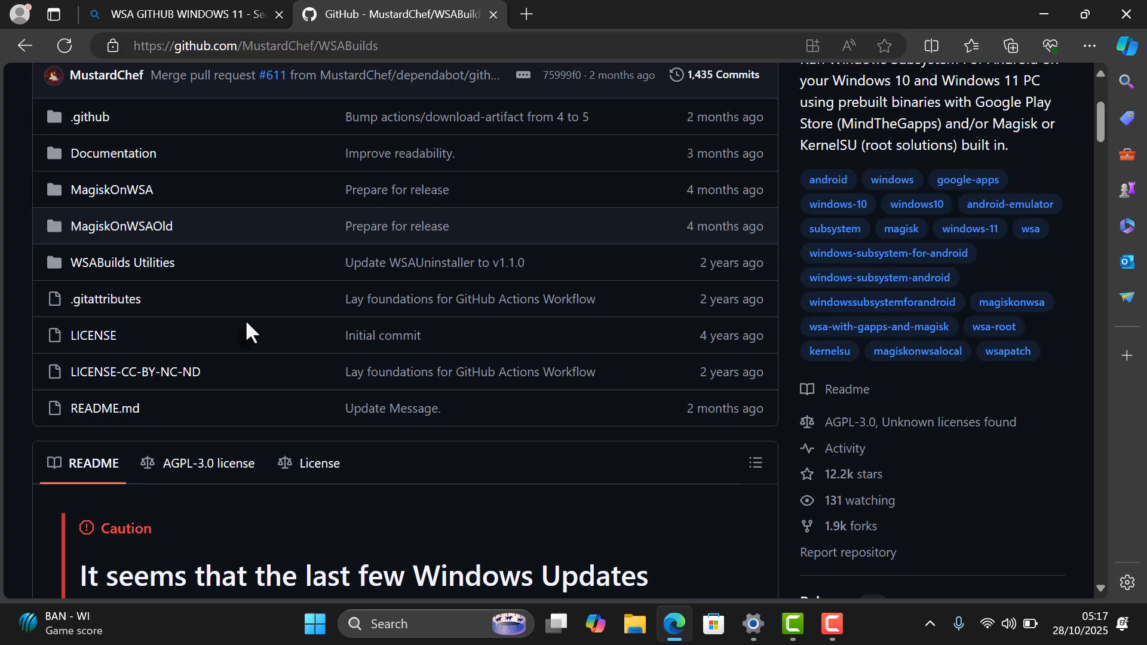
Download the Windows 11 x64 MindTheGapps RemovedAmazon .7z from the WSABuilds release assets
scroll("down", 3)
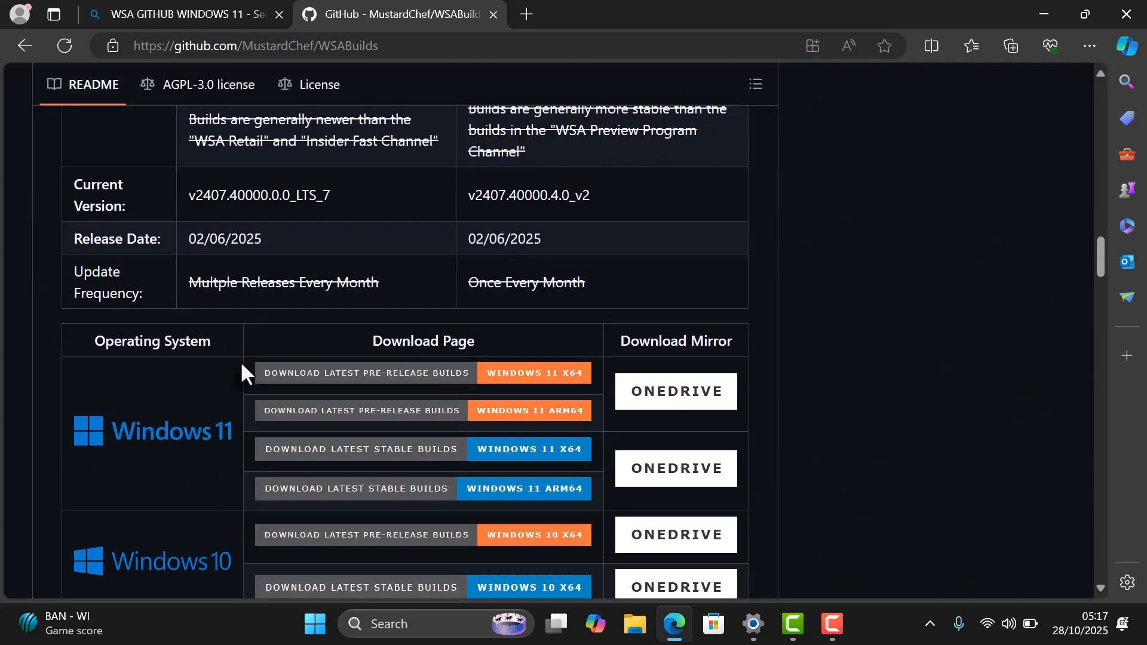
scroll("down", 3)
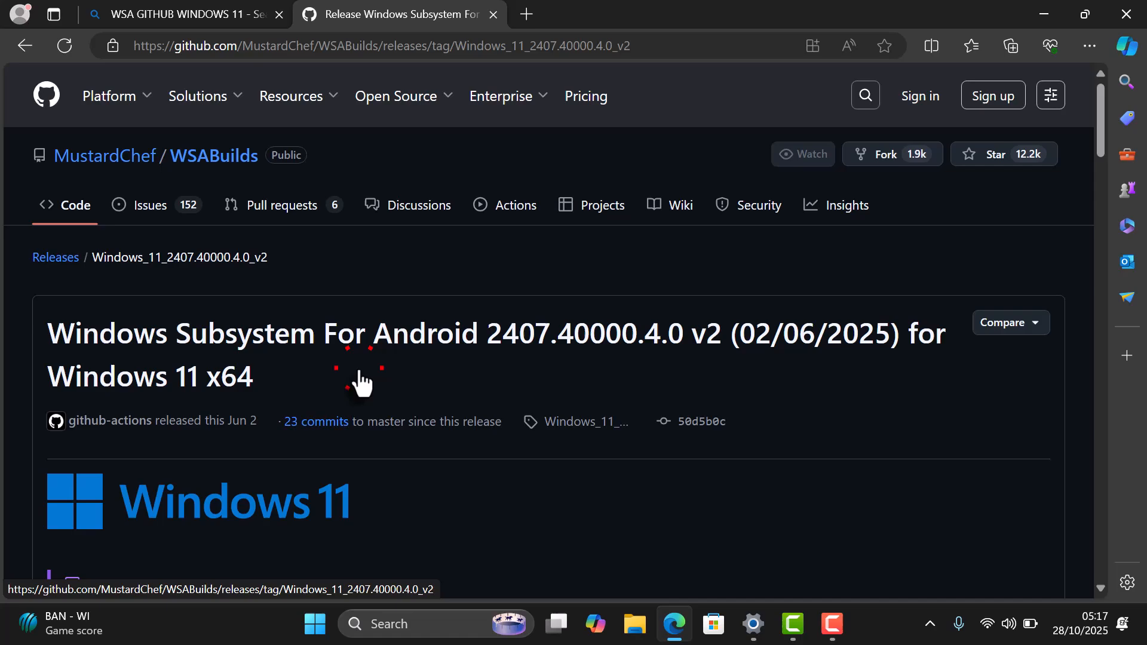
scroll("down", 3)
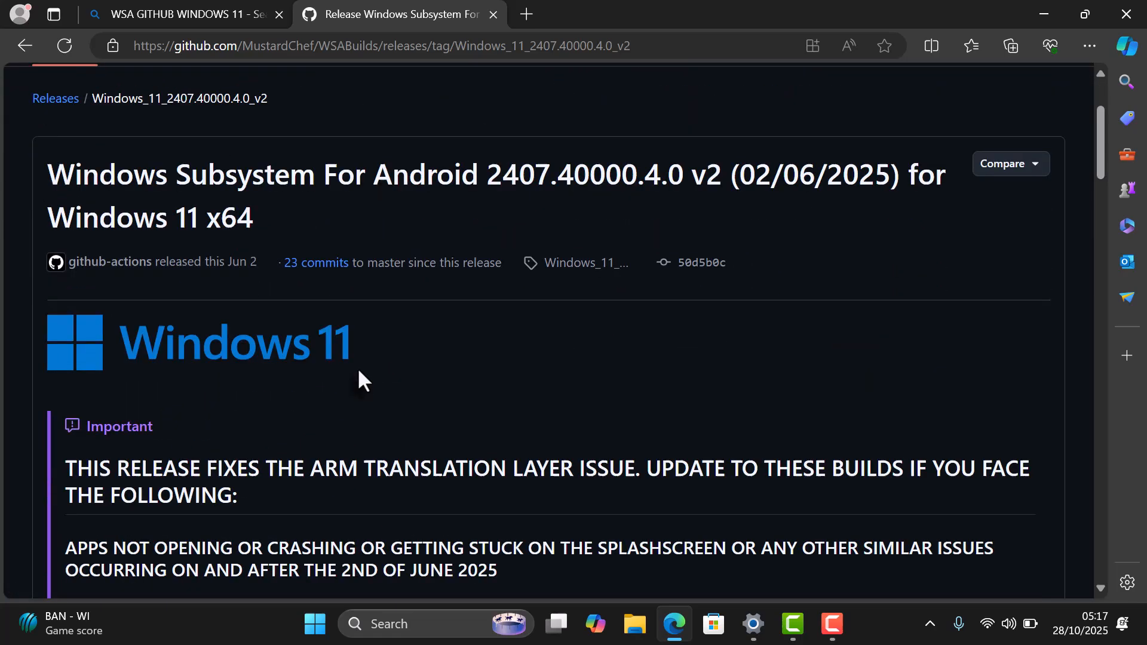
scroll("down", 3)
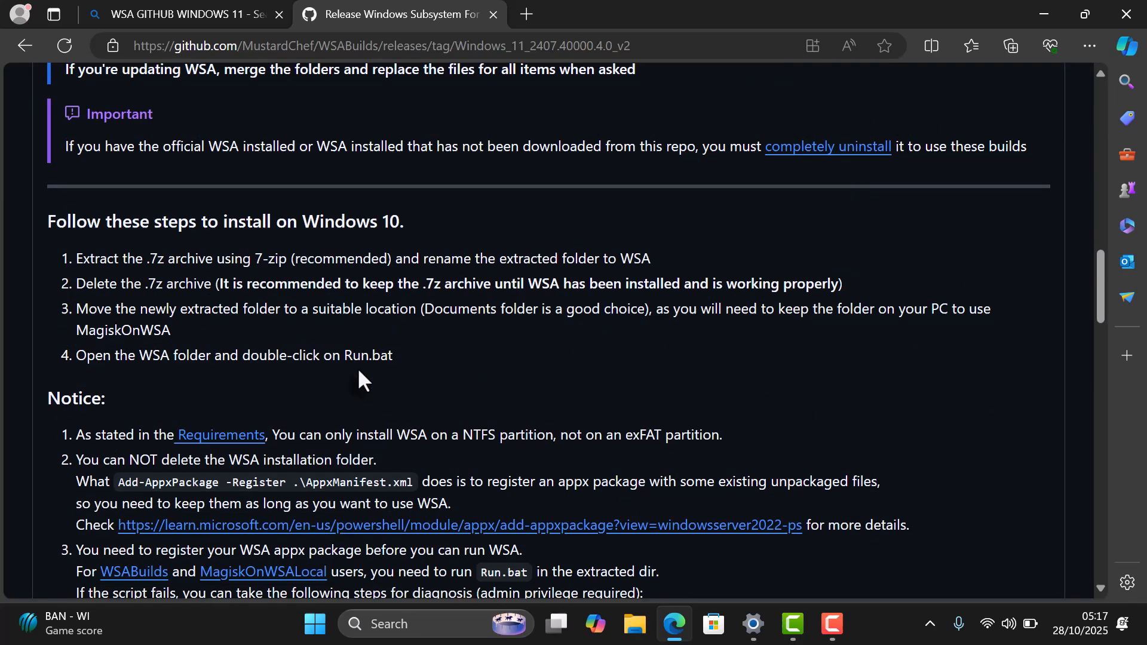
scroll("down", 3)
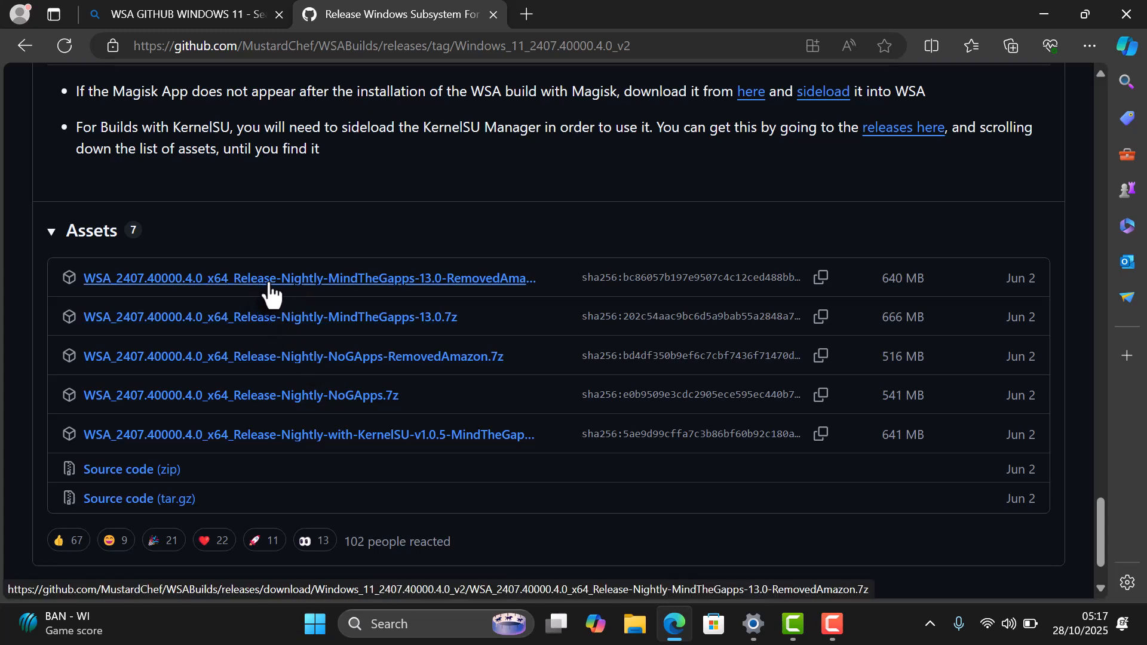
left_click(272, 278)
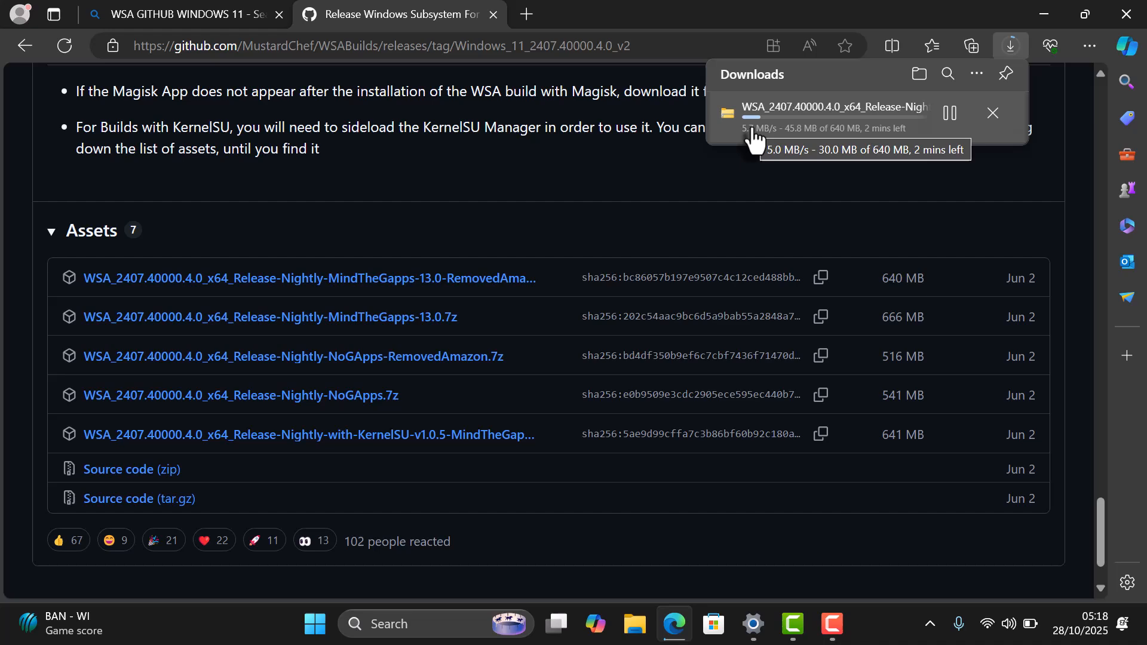
left_click(948, 112)
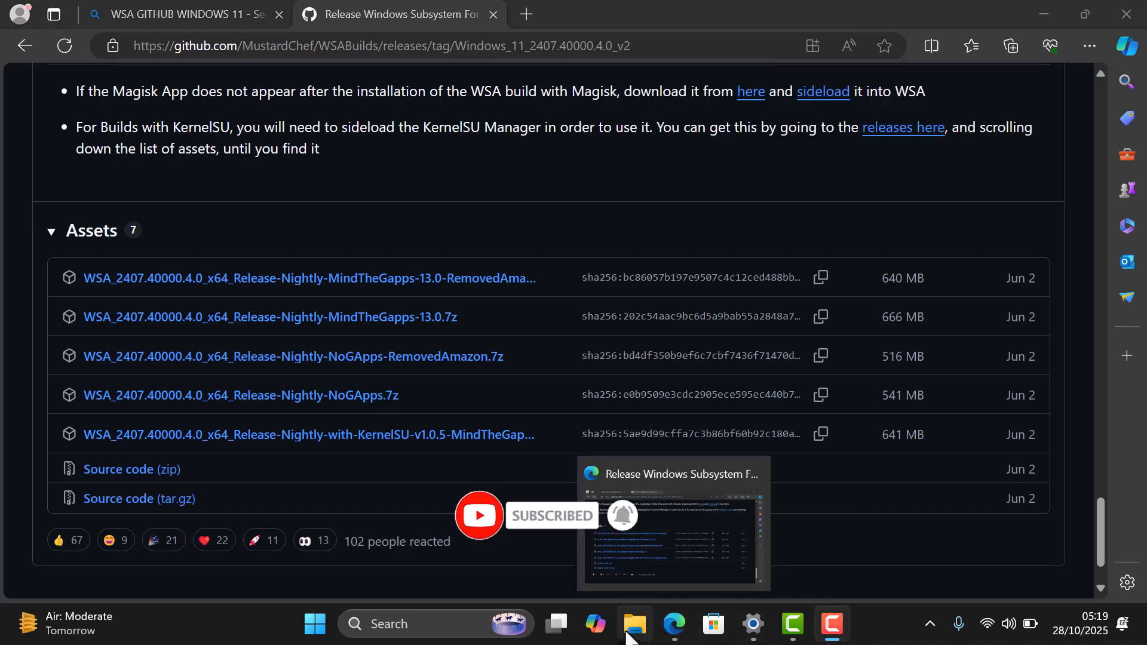
Extract the downloaded WSA archive in the Downloads folder via Extract All
left_click(633, 623)
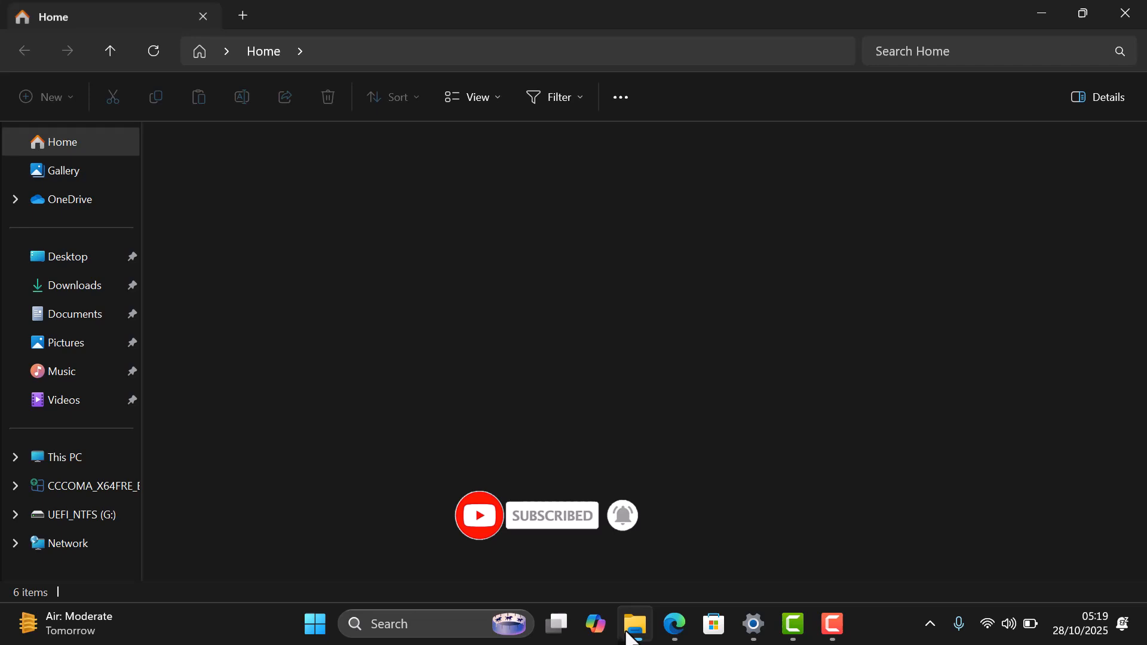
left_click(73, 286)
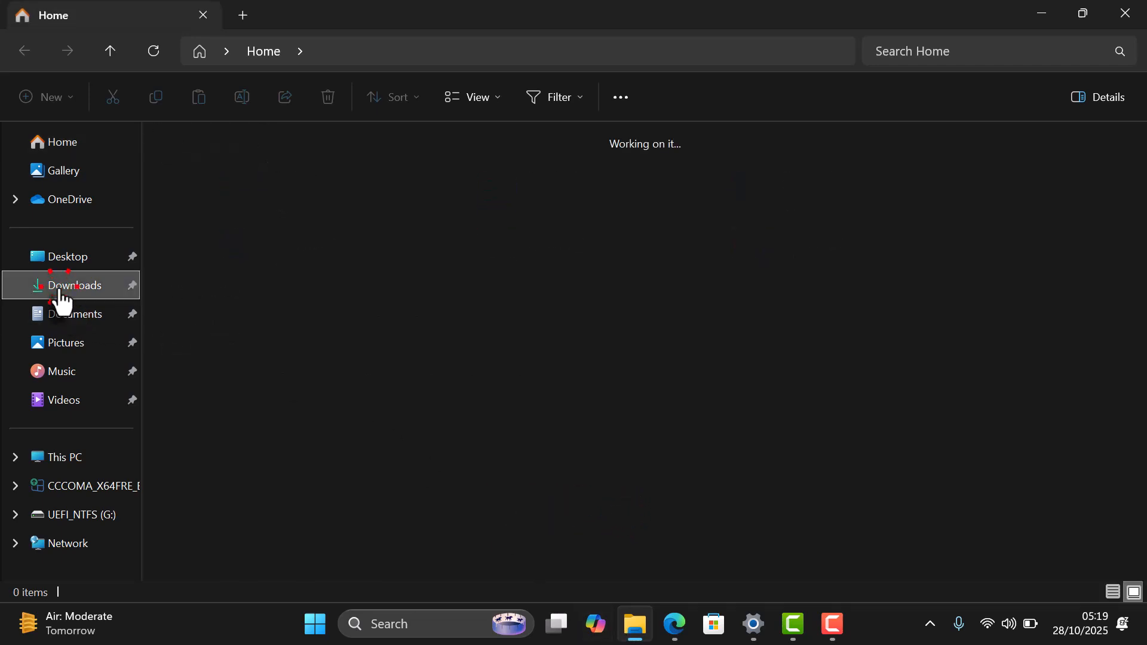
left_click(73, 284)
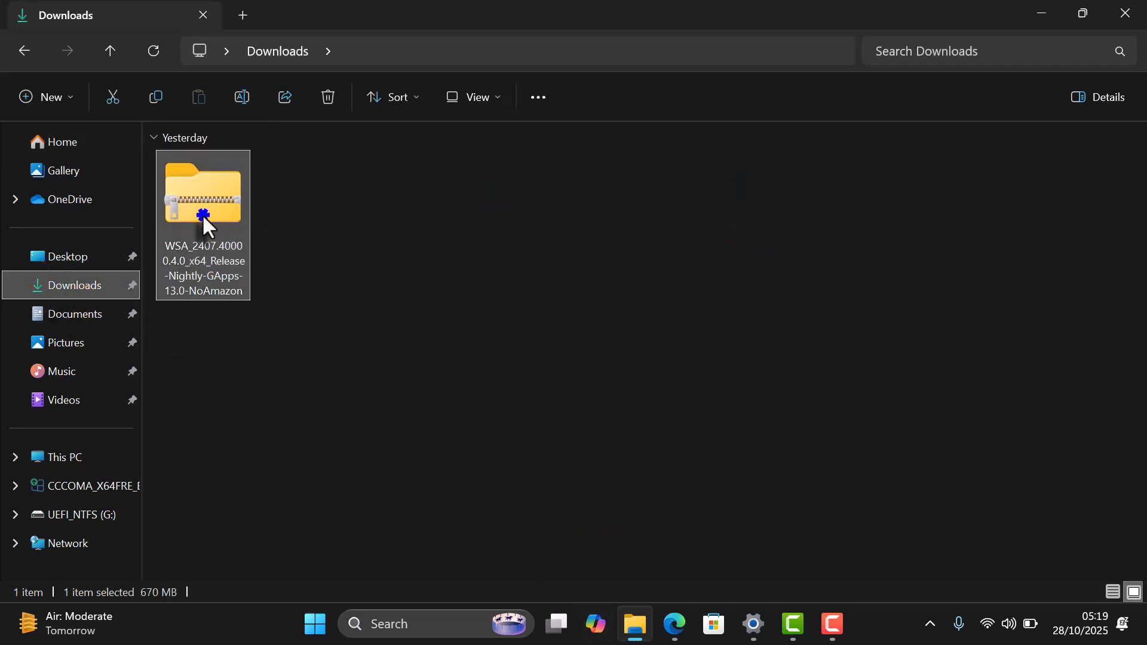
right_click(203, 203)
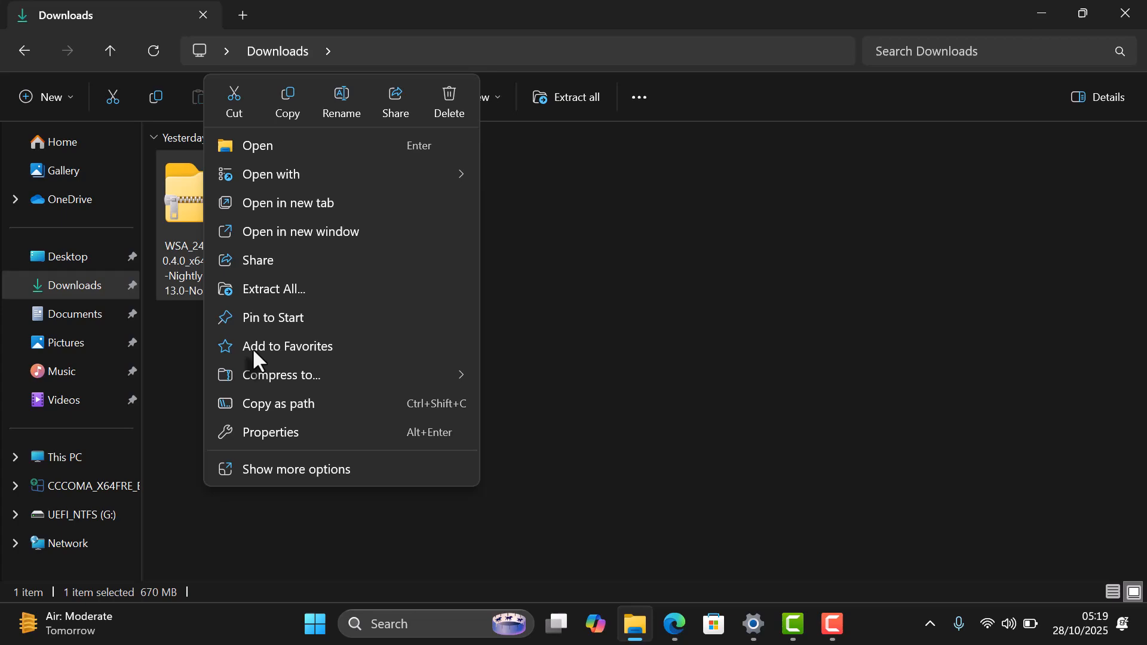
left_click(295, 468)
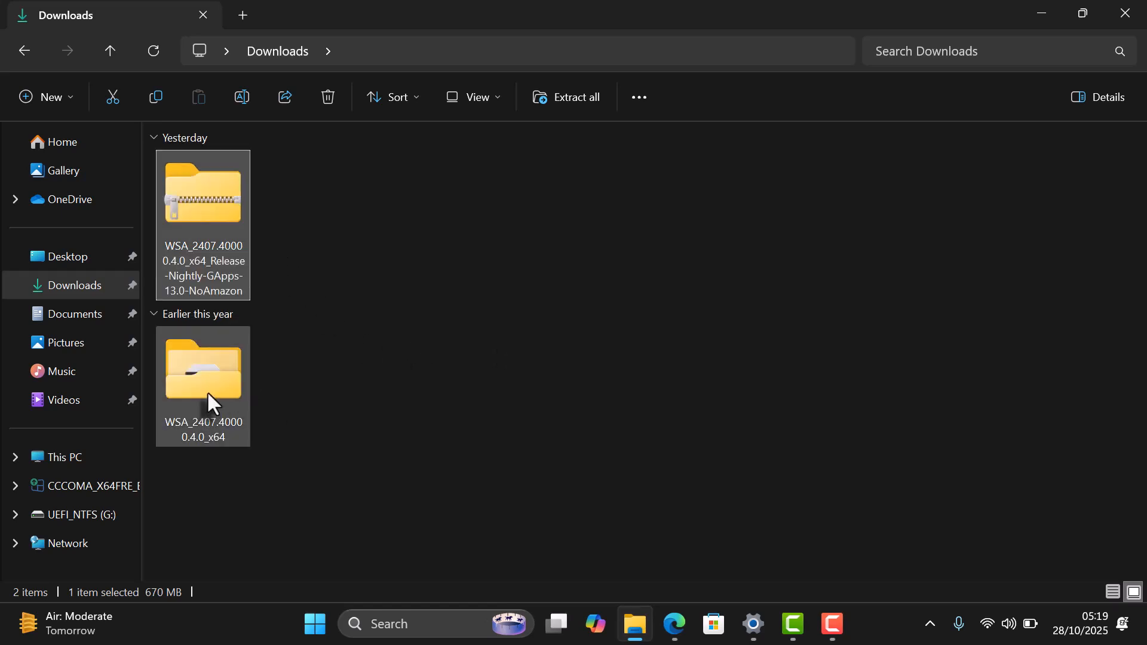
Enter the extracted WSA_2407.40000.4.0_x64 folder and bring up its context menu for PowerShell
double_click(203, 370)
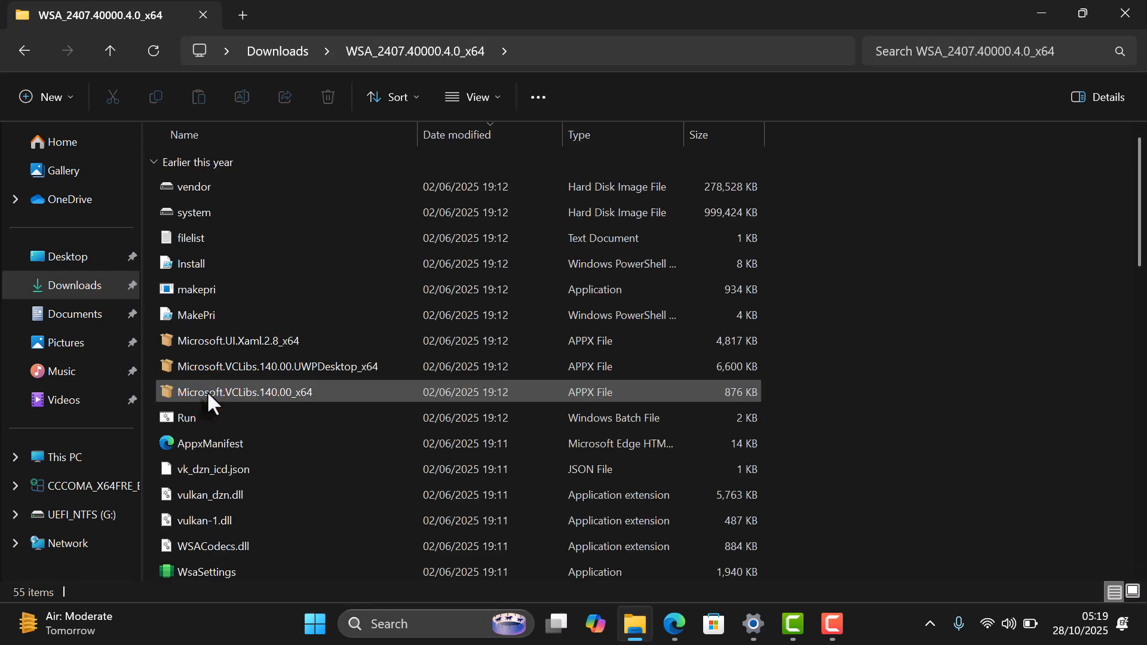
right_click(188, 418)
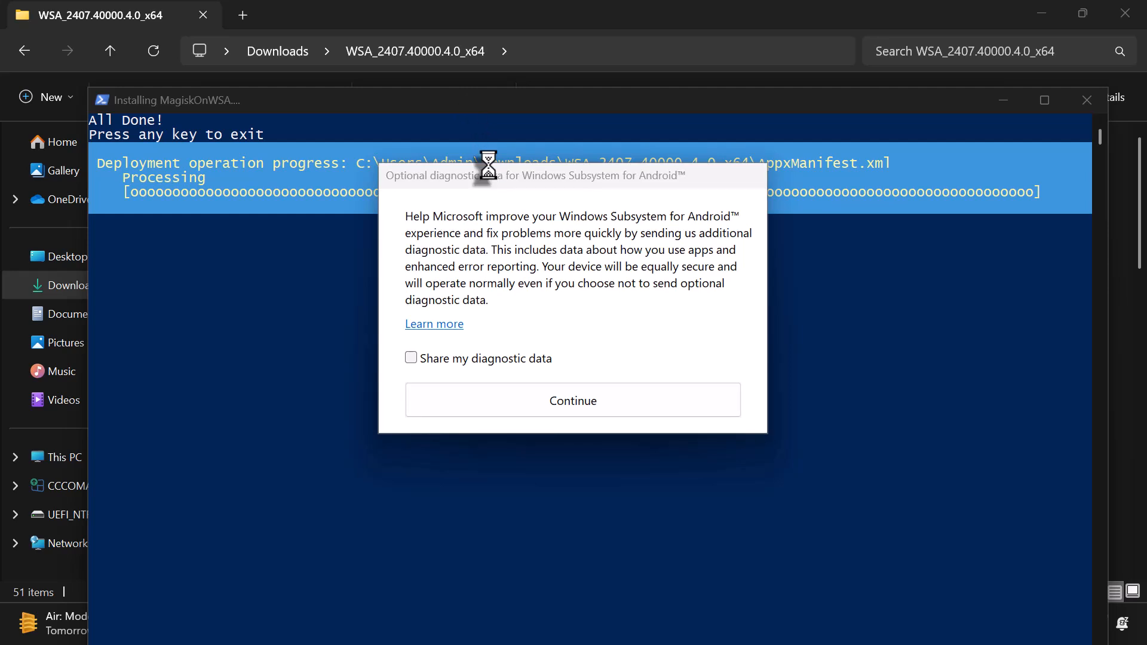
mouse_move(529, 409)
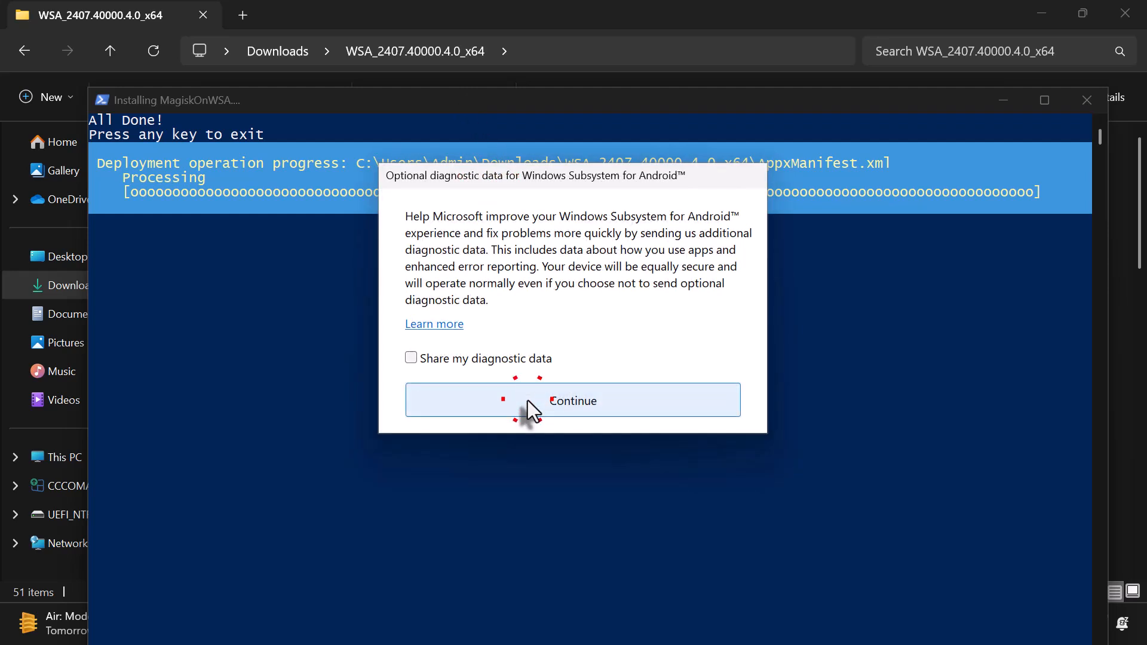
Continue past the diagnostic-data prompt without sharing data
left_click(572, 401)
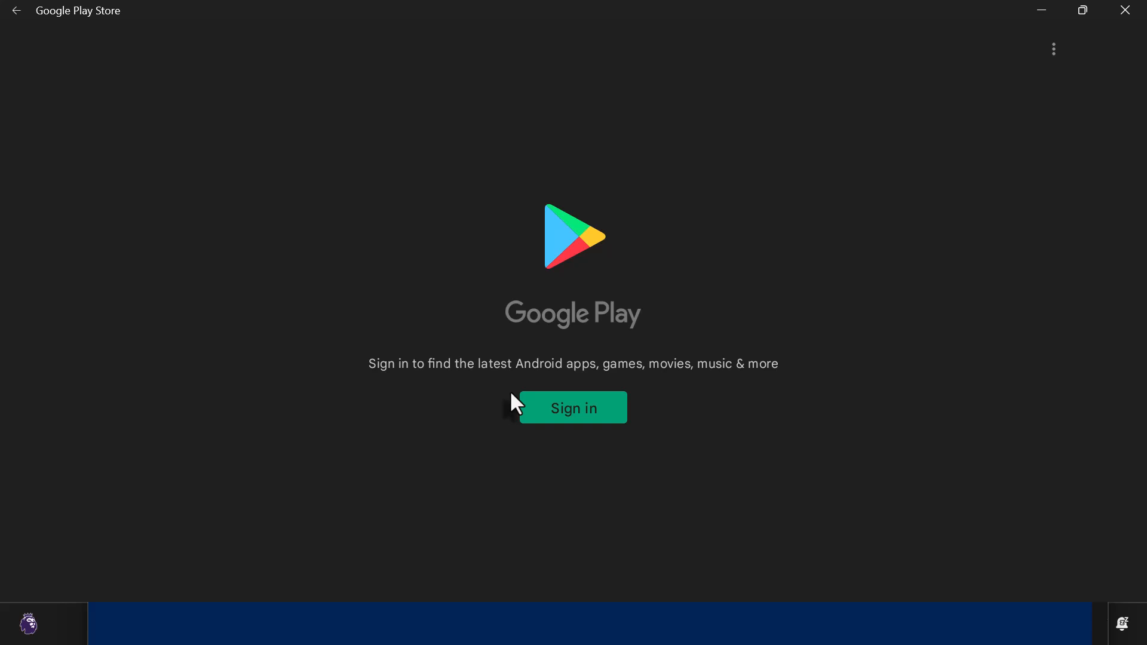
mouse_move(1116, 14)
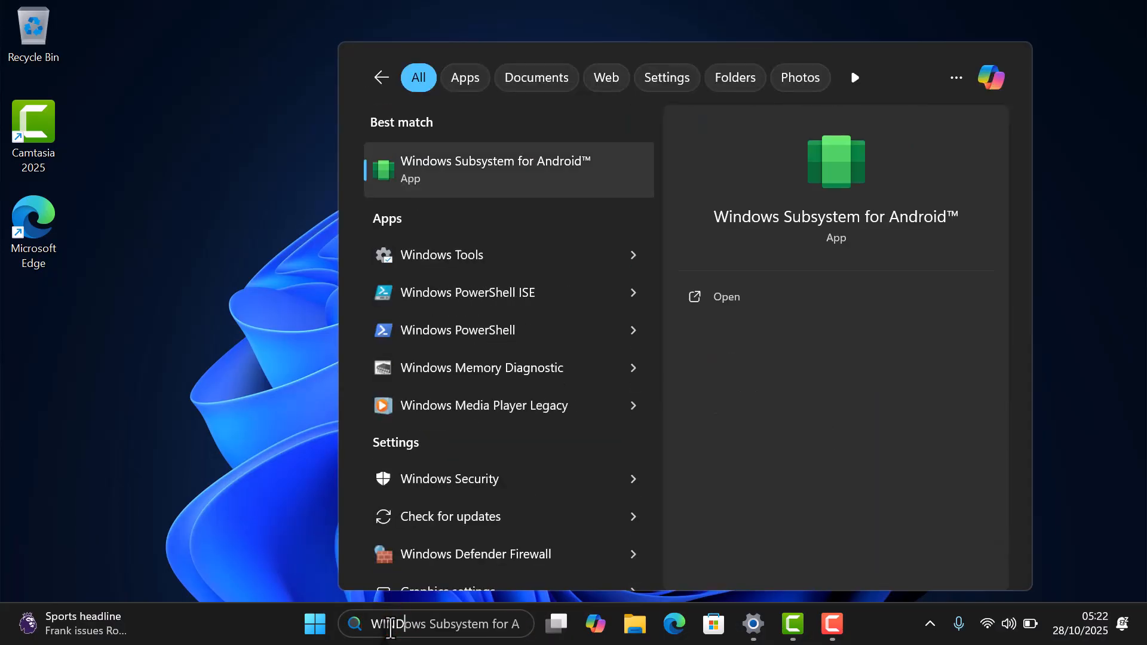
Launch Windows Subsystem for Android from Start search and switch Developer mode On in Advanced settings
type("WINDOWS SUBS")
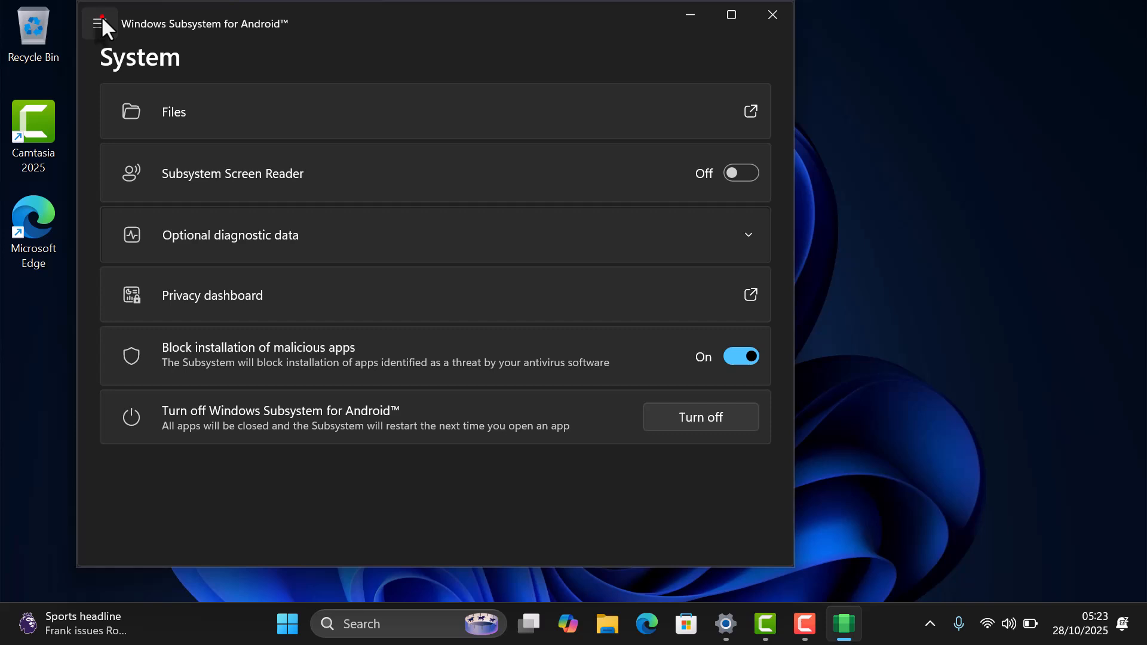
left_click(101, 24)
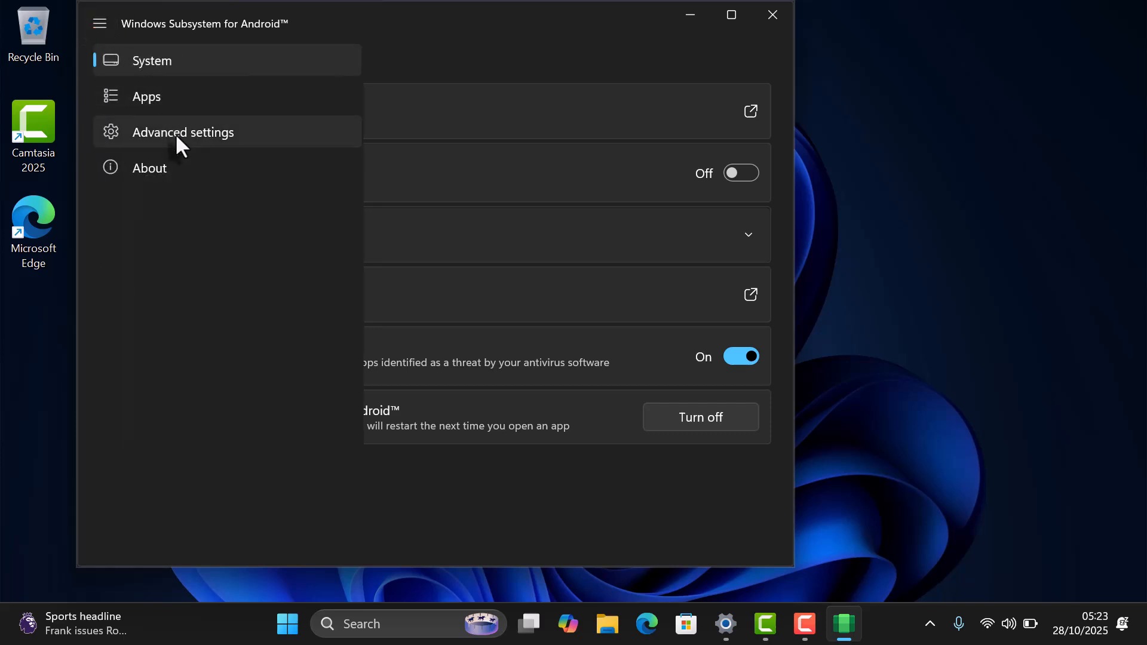
left_click(182, 133)
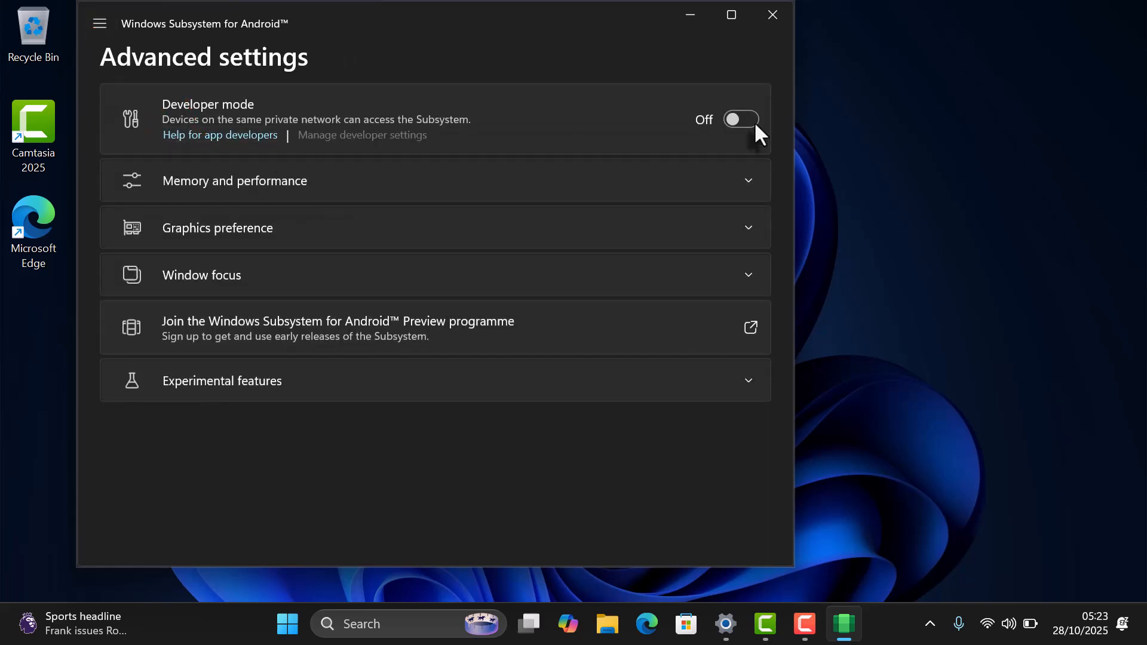
left_click(741, 119)
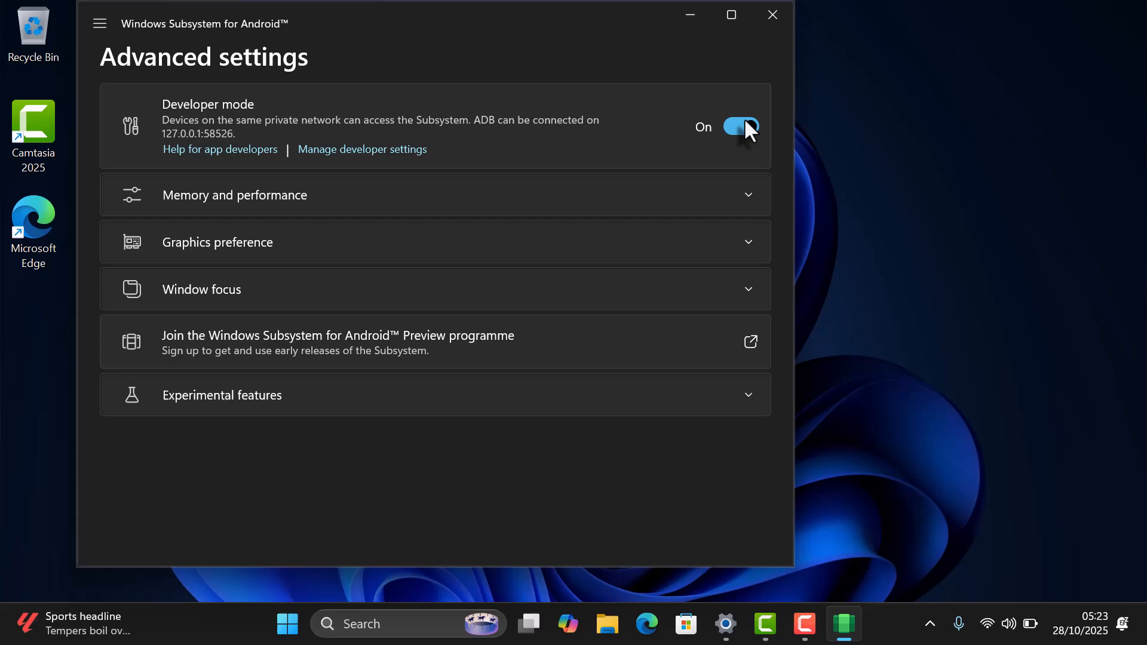
left_click(740, 125)
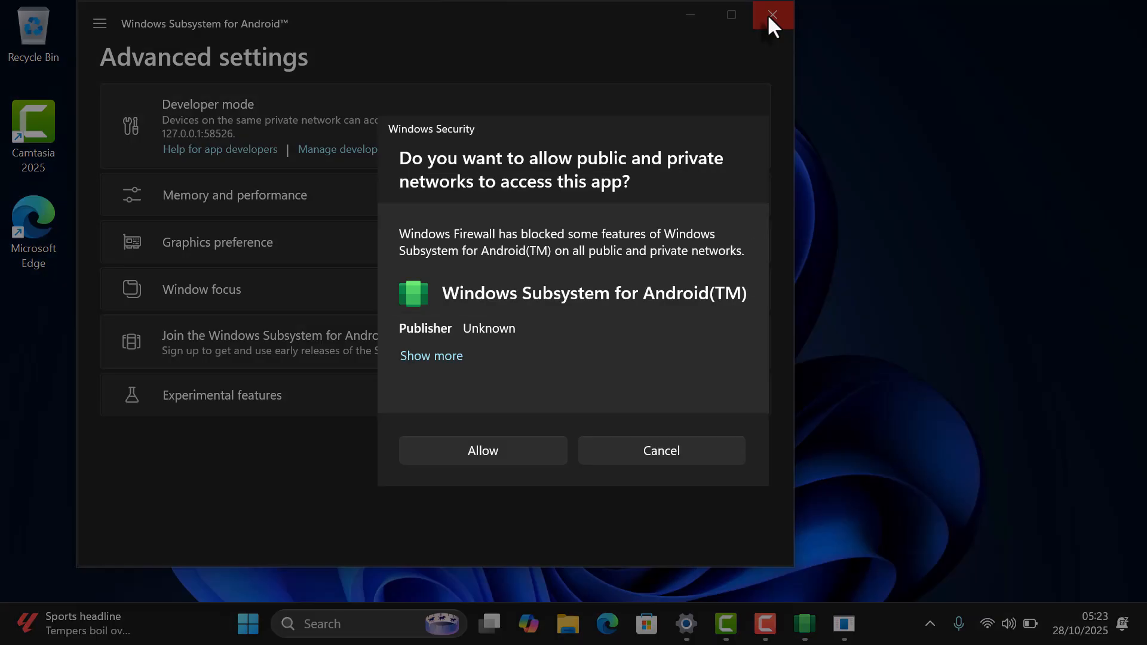
mouse_move(533, 469)
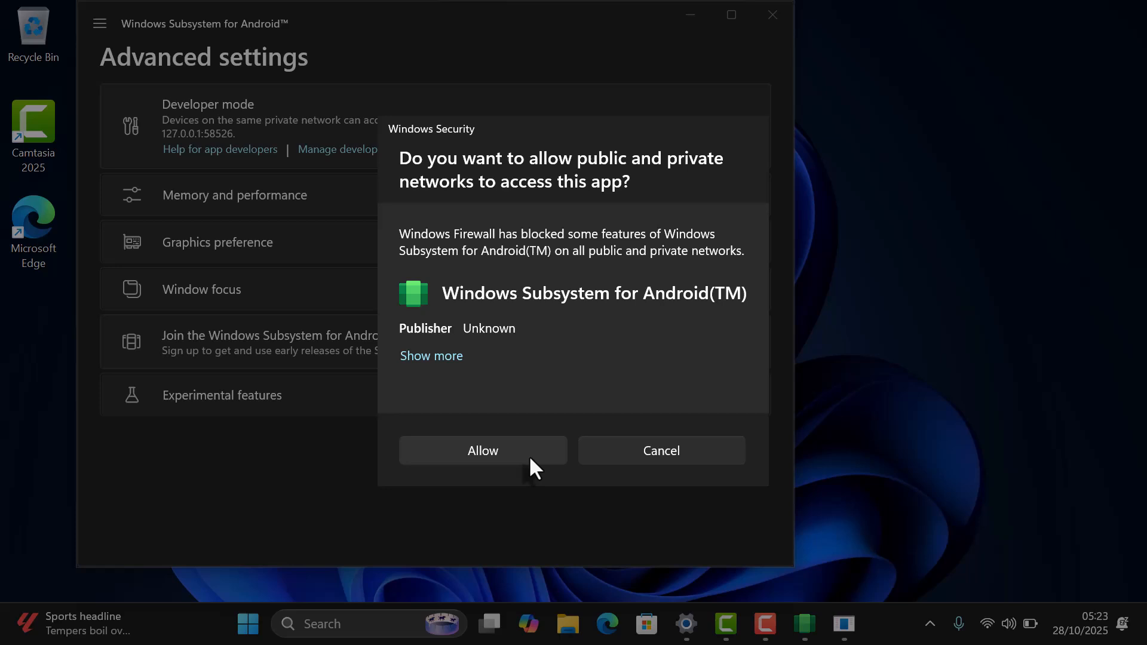
Allow the subsystem network access through the firewall and close its settings window
left_click(481, 451)
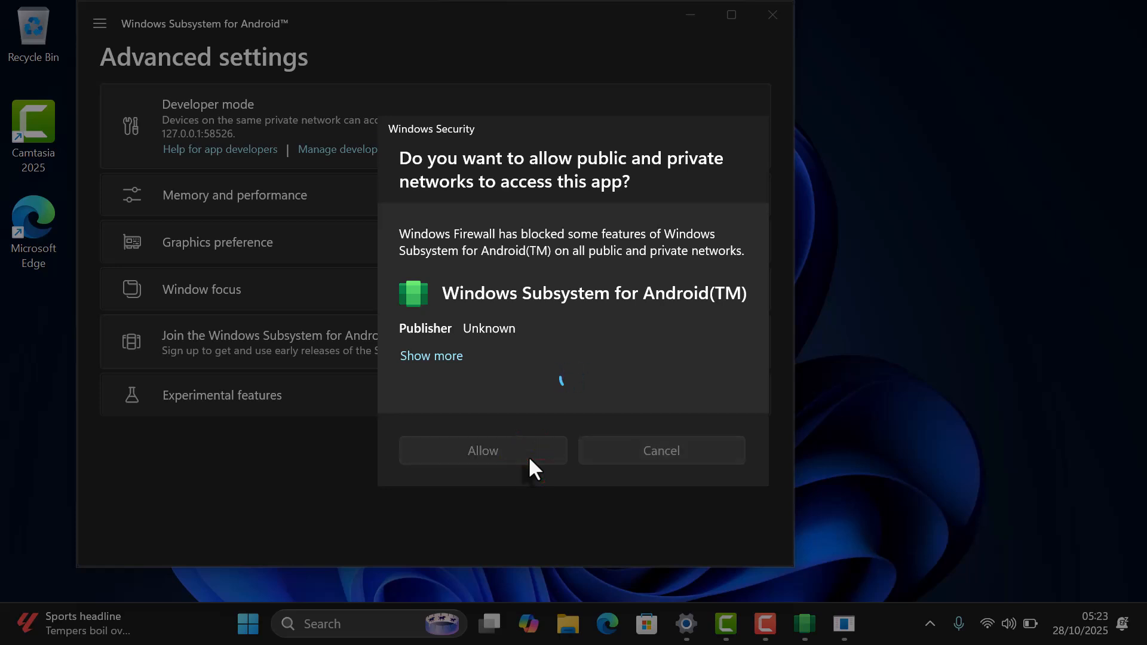
left_click(482, 451)
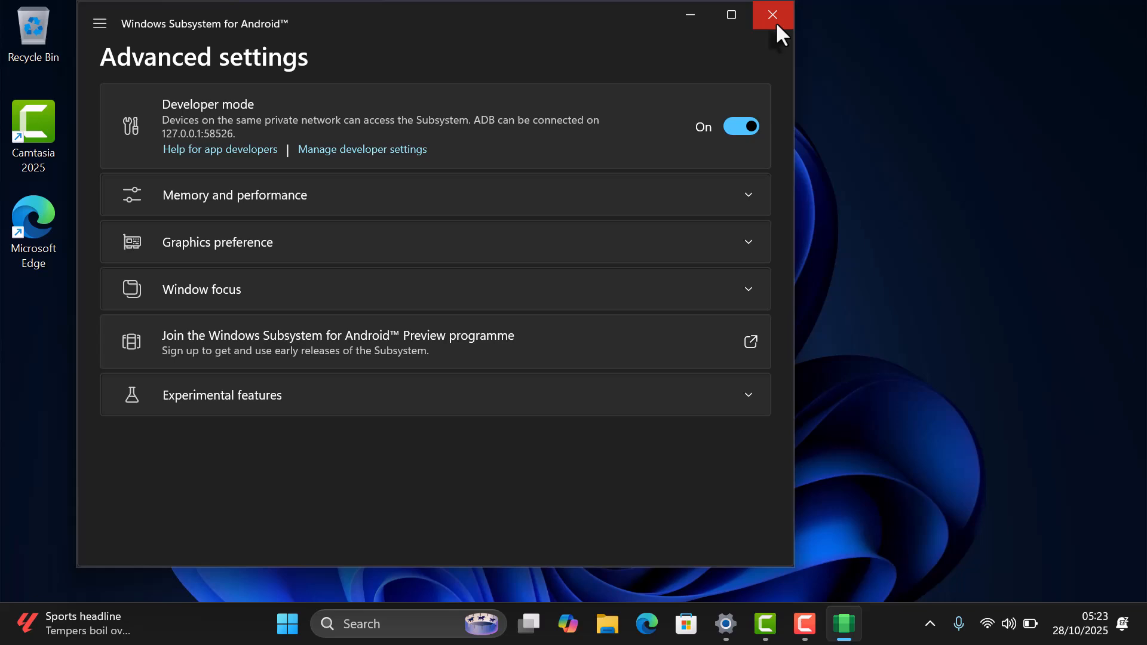
left_click(771, 15)
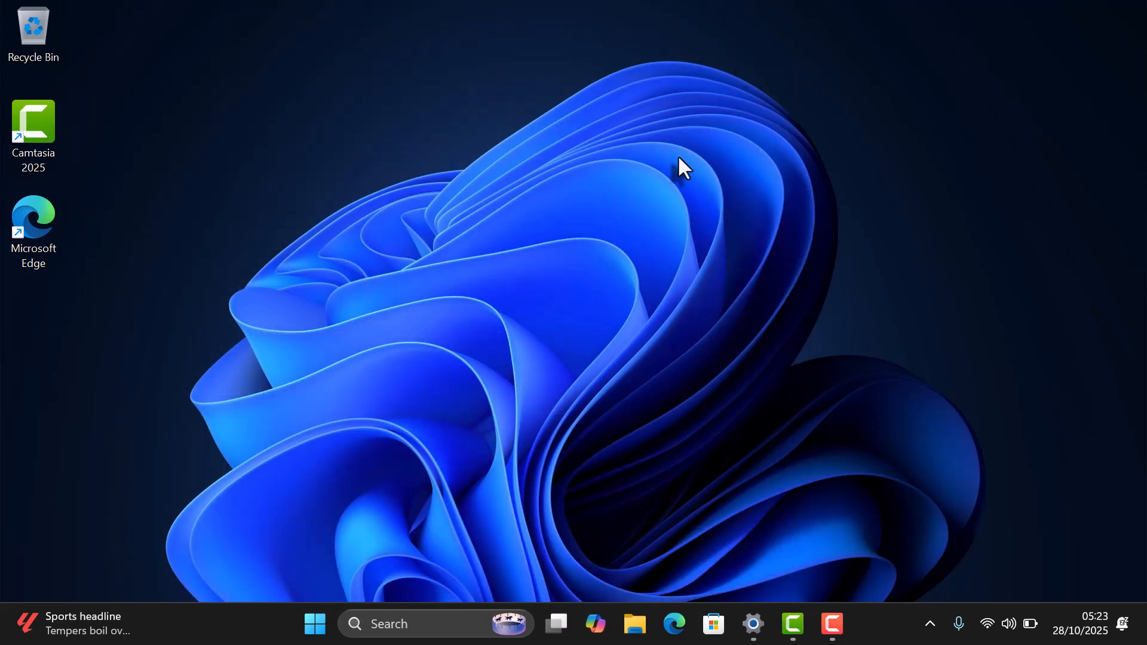
Launch Play Store from Start's Recent list and begin the Google Play sign-in
left_click(409, 624)
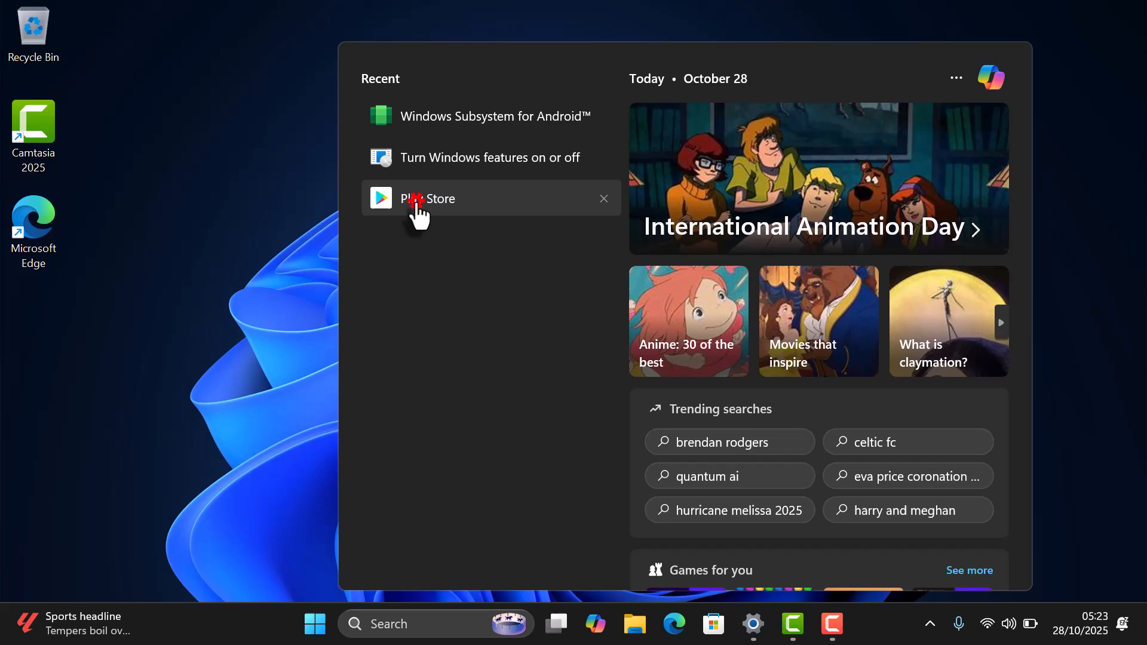
left_click(429, 198)
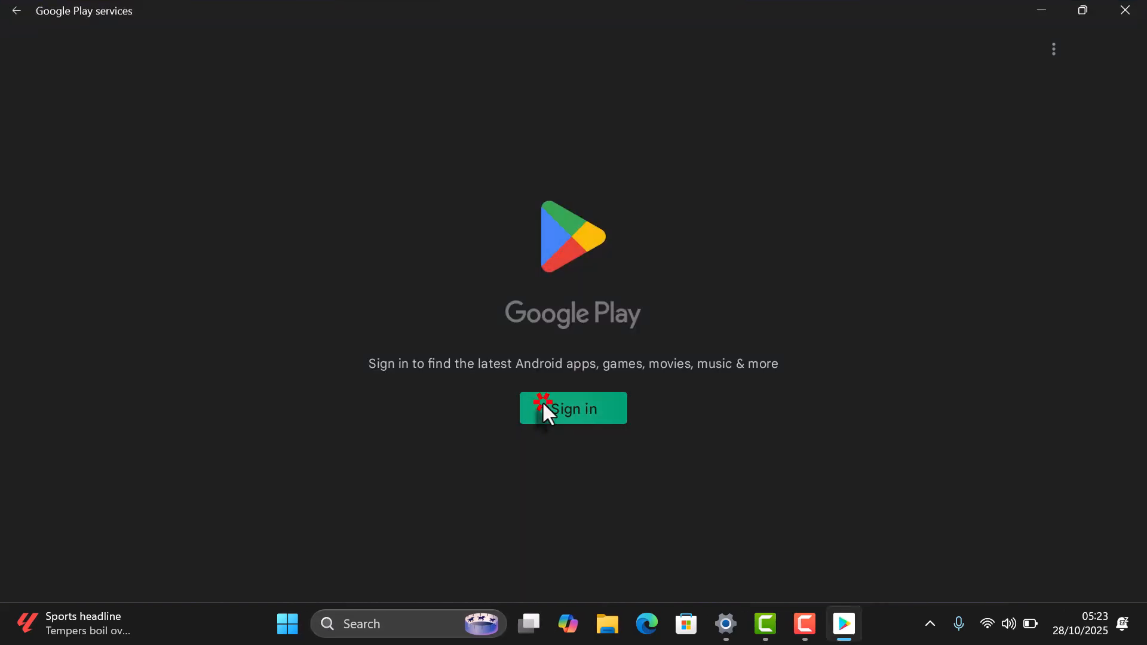
left_click(573, 409)
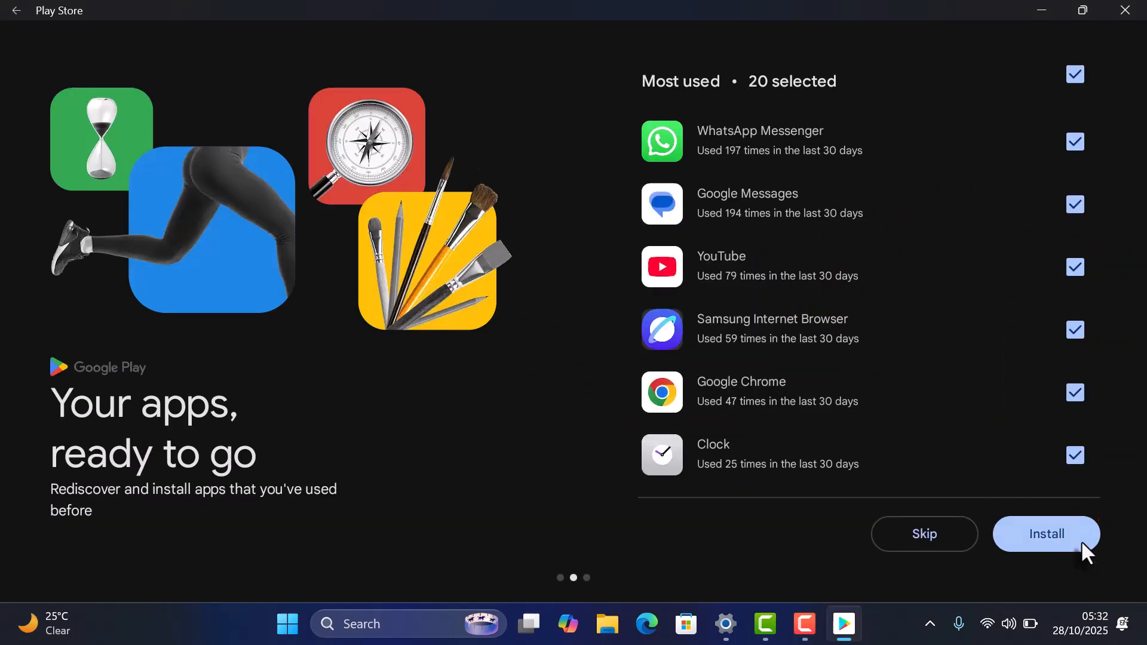
Install the 20 previously used apps and browse down the Apps home page
left_click(1045, 533)
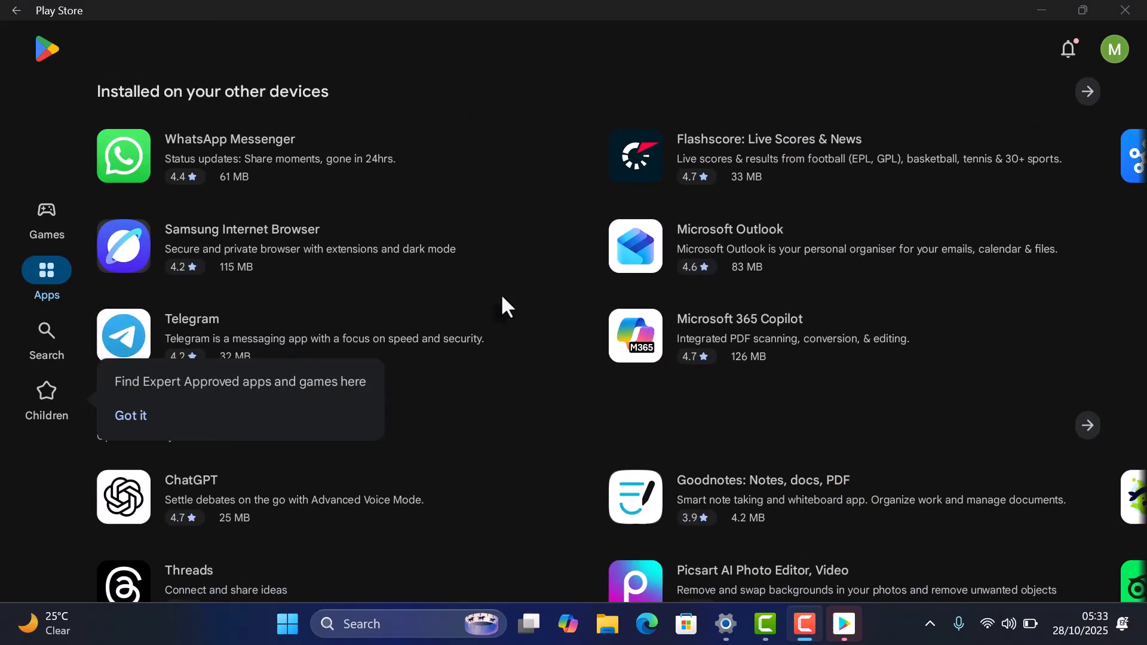
scroll("down", 3)
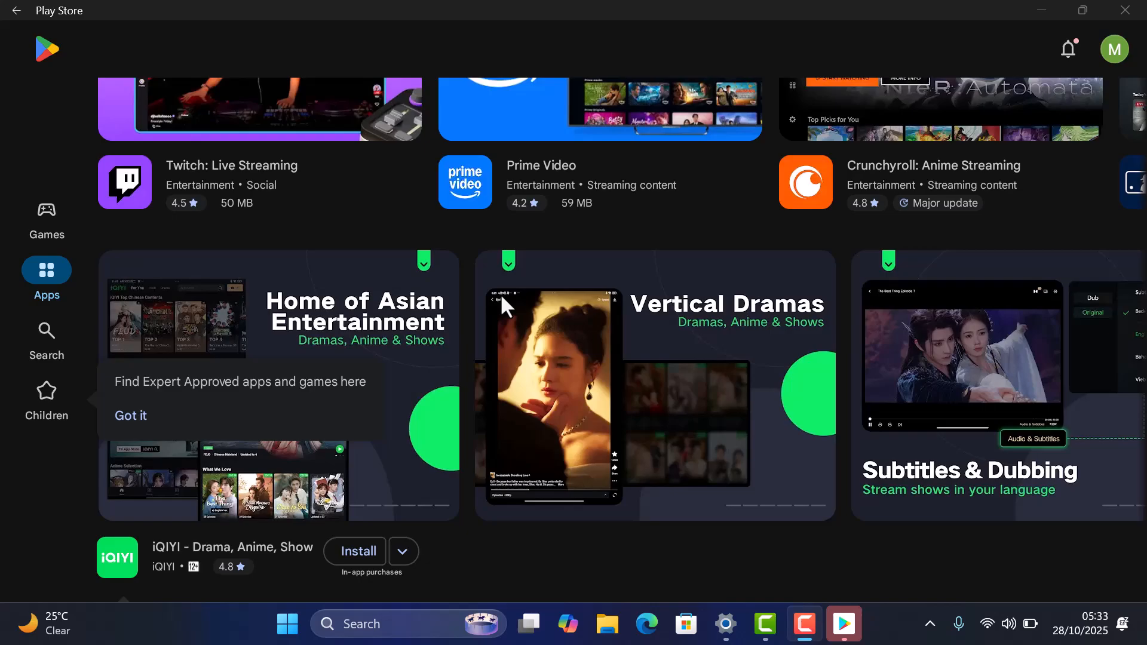
scroll("down", 3)
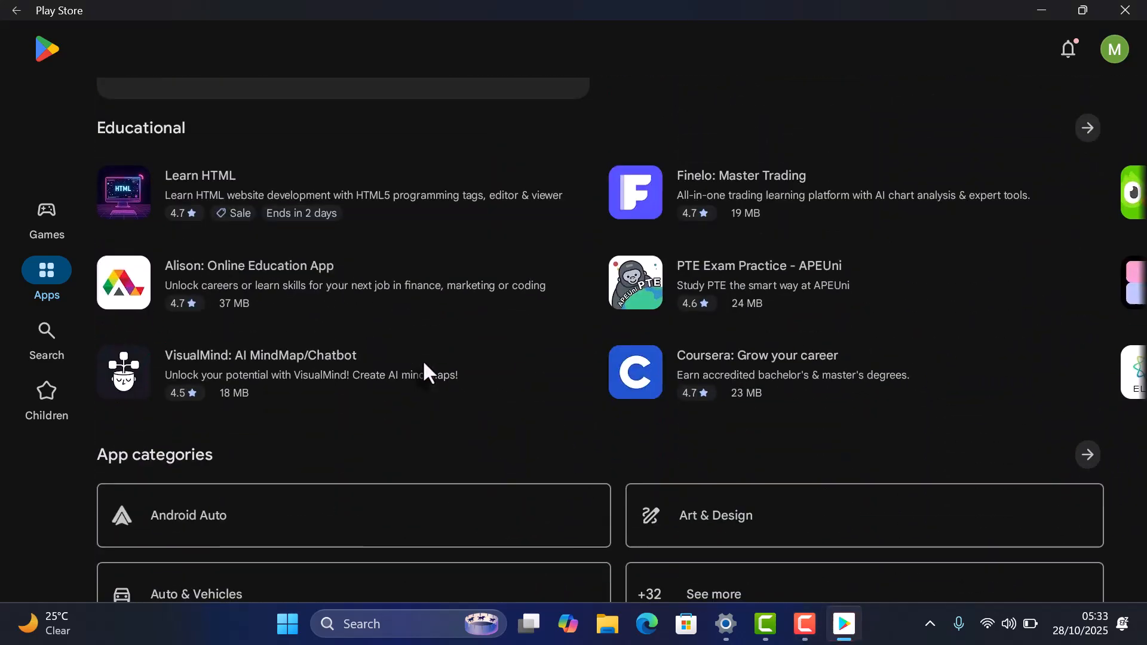
scroll("down", 3)
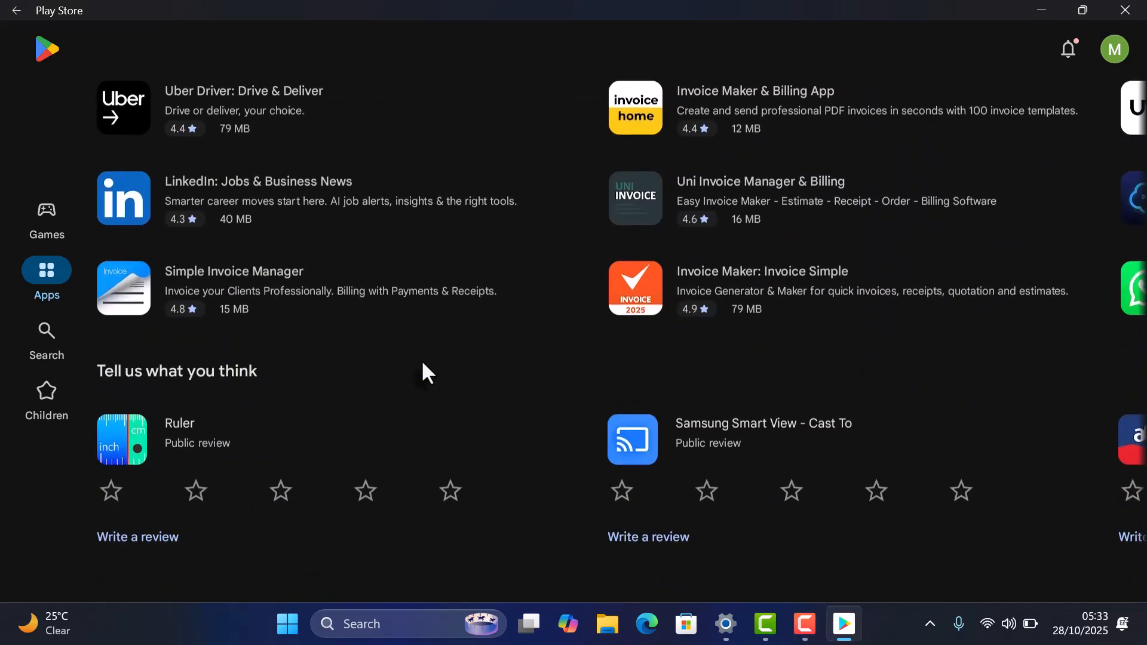
scroll("down", 3)
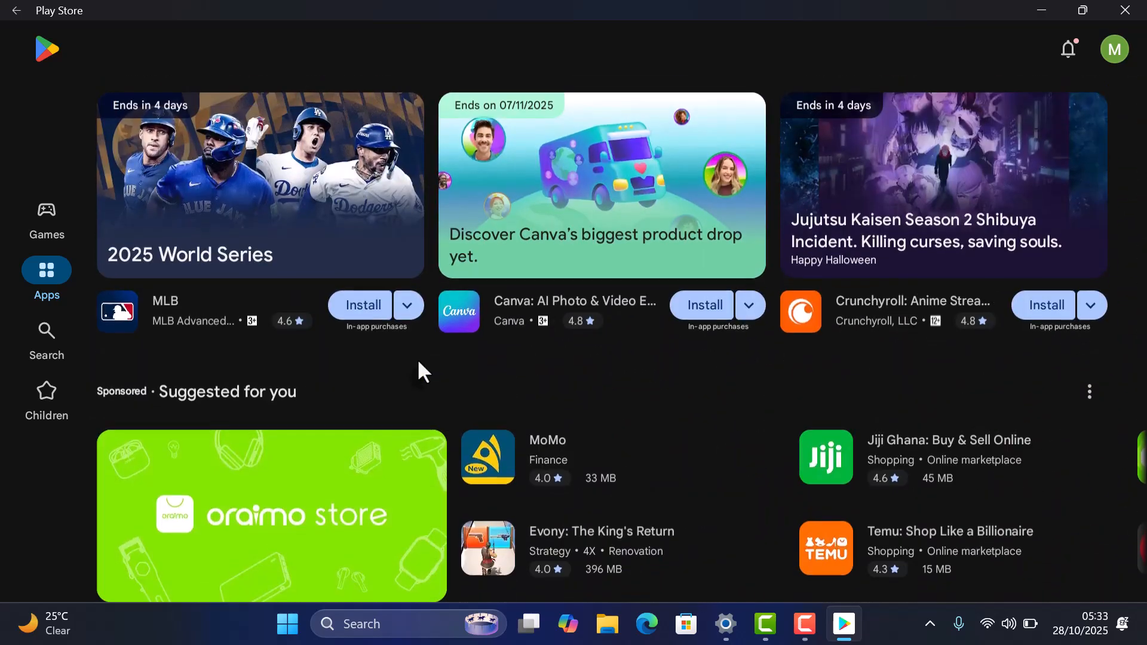
Search 'hill clim' and install Hill Climb Racing 2 from the results
left_click(46, 340)
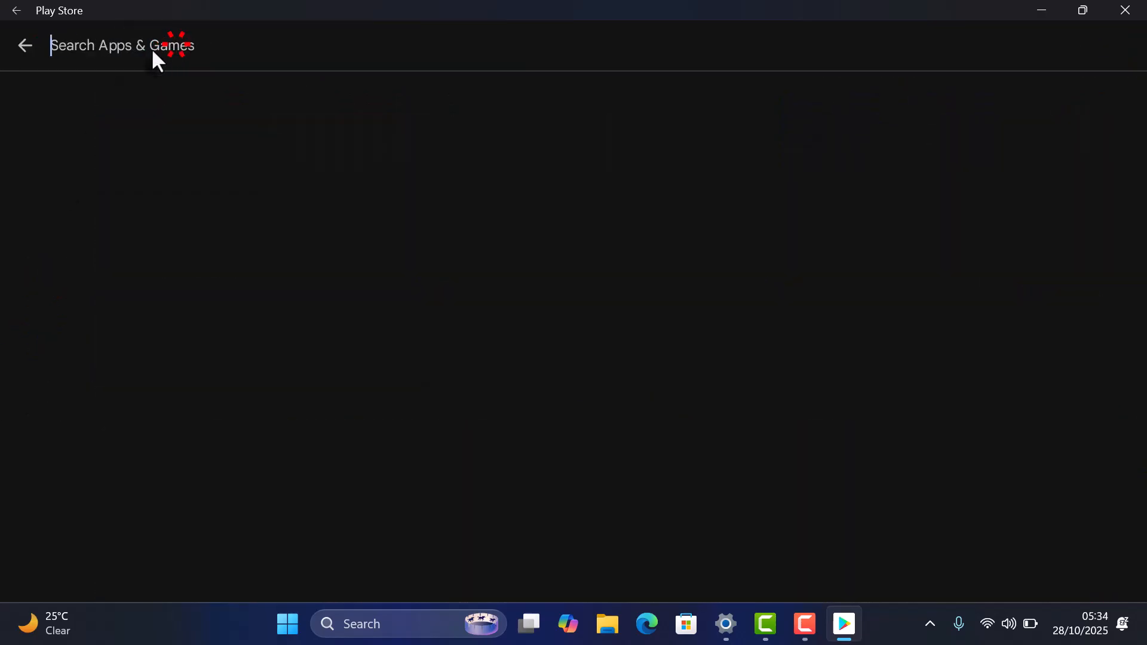
type("hill climbing 2")
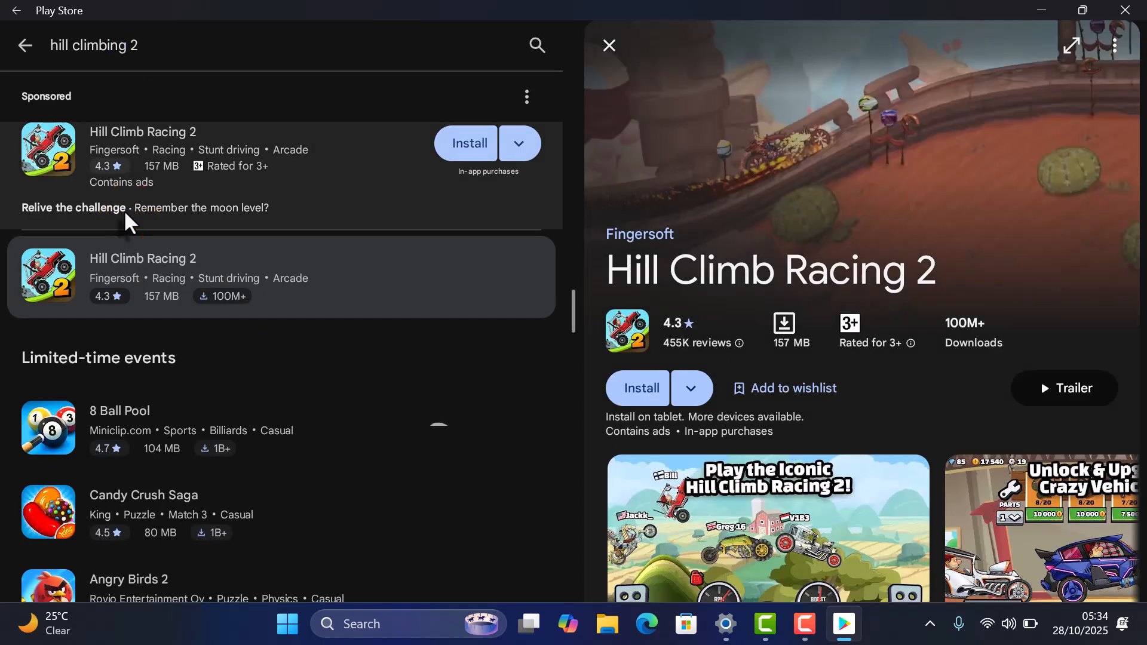
left_click(466, 143)
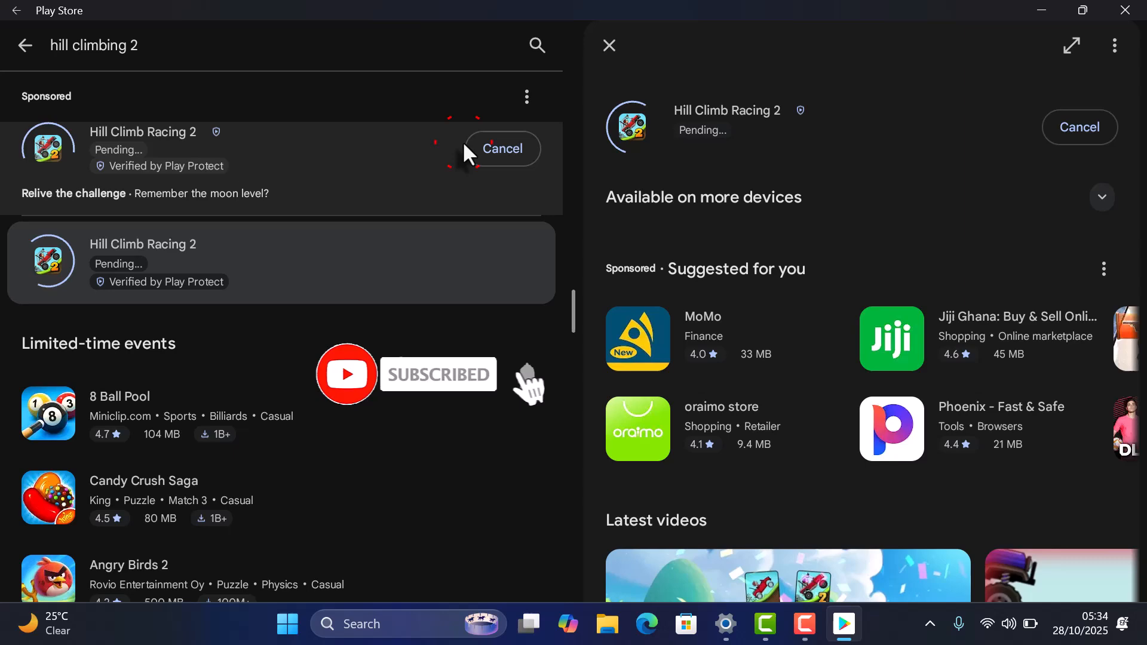